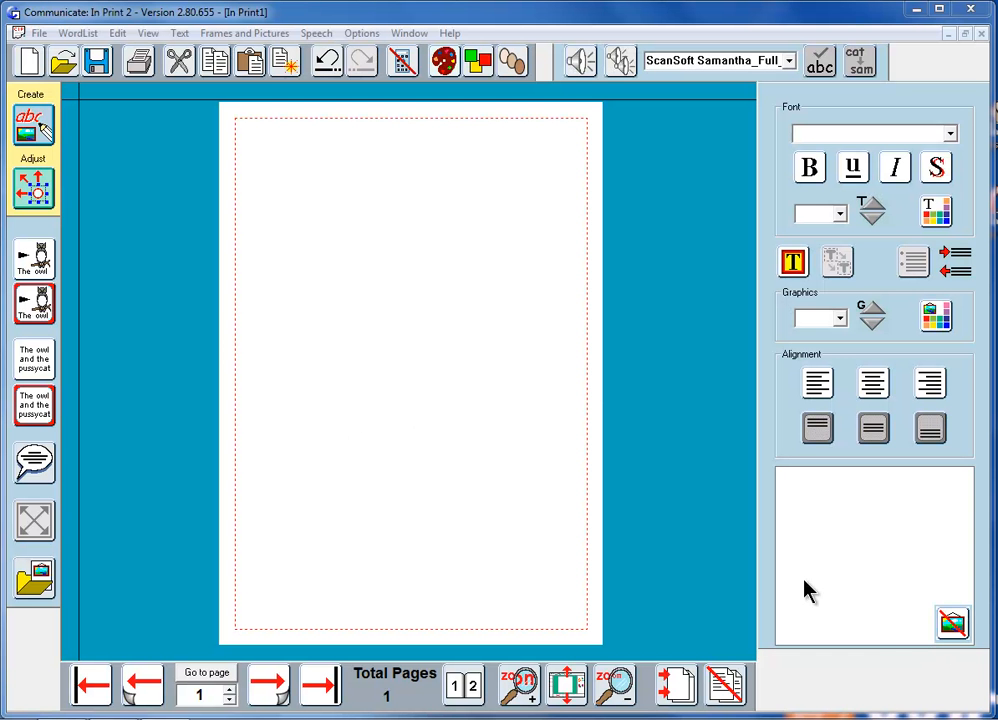
mouse_move(448, 474)
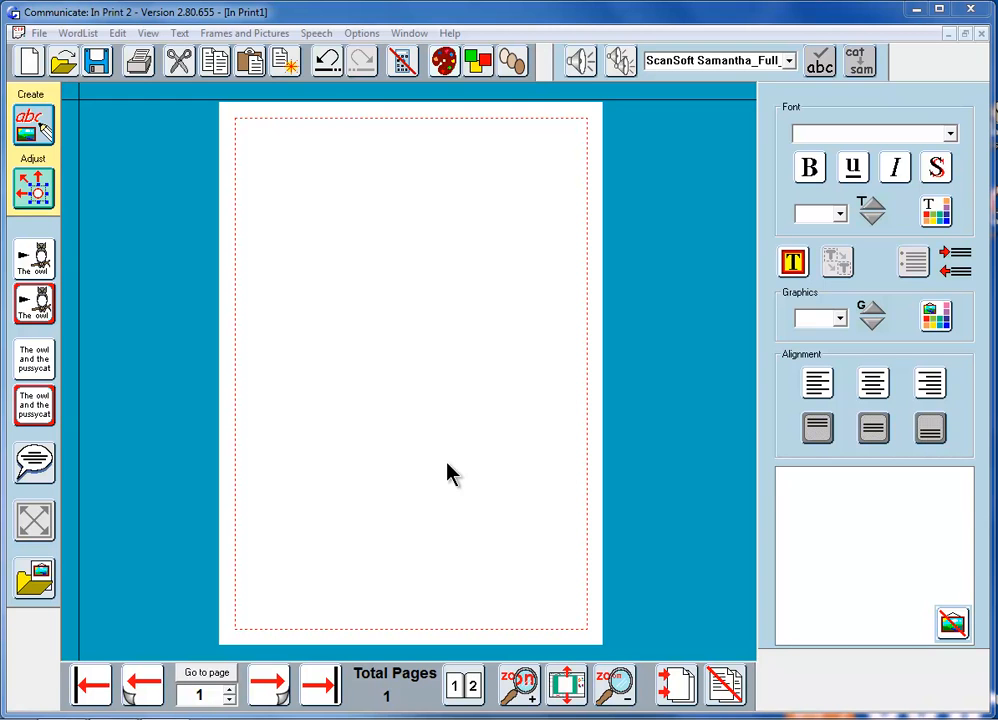
mouse_move(165, 563)
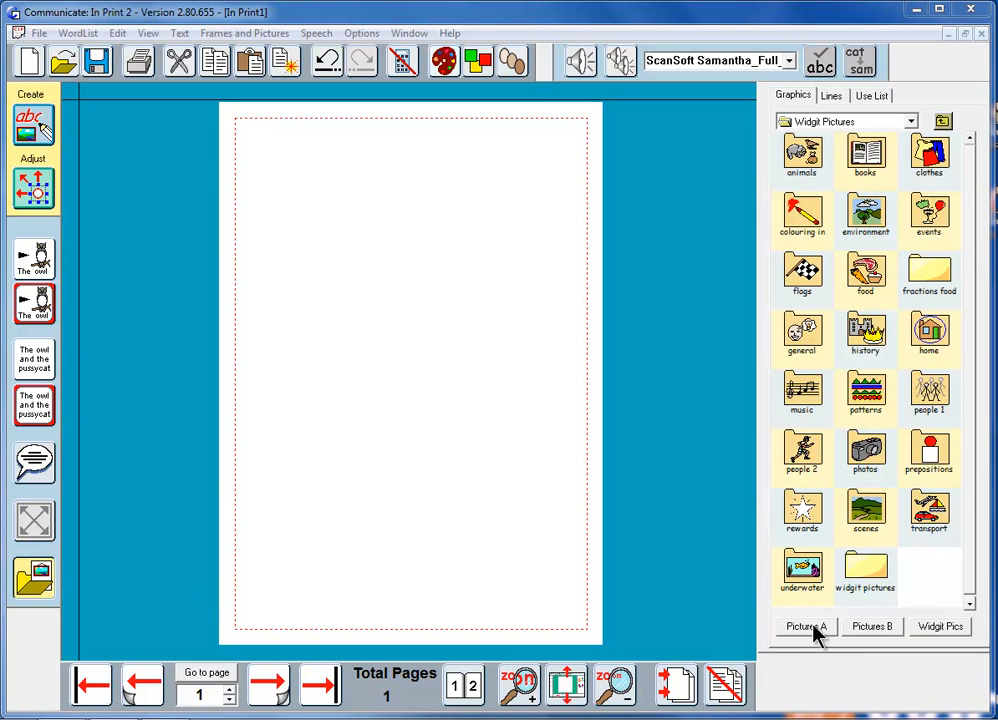
Drop the smiling boy's photo from Pictures near the top of the page and enlarge it
click(806, 627)
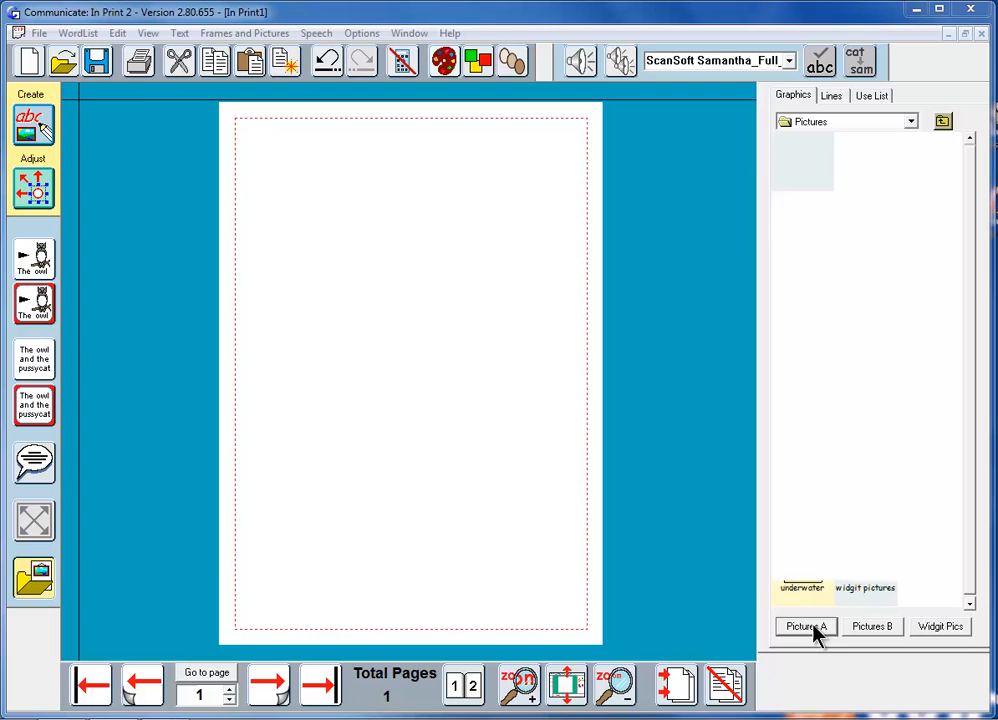
click(805, 626)
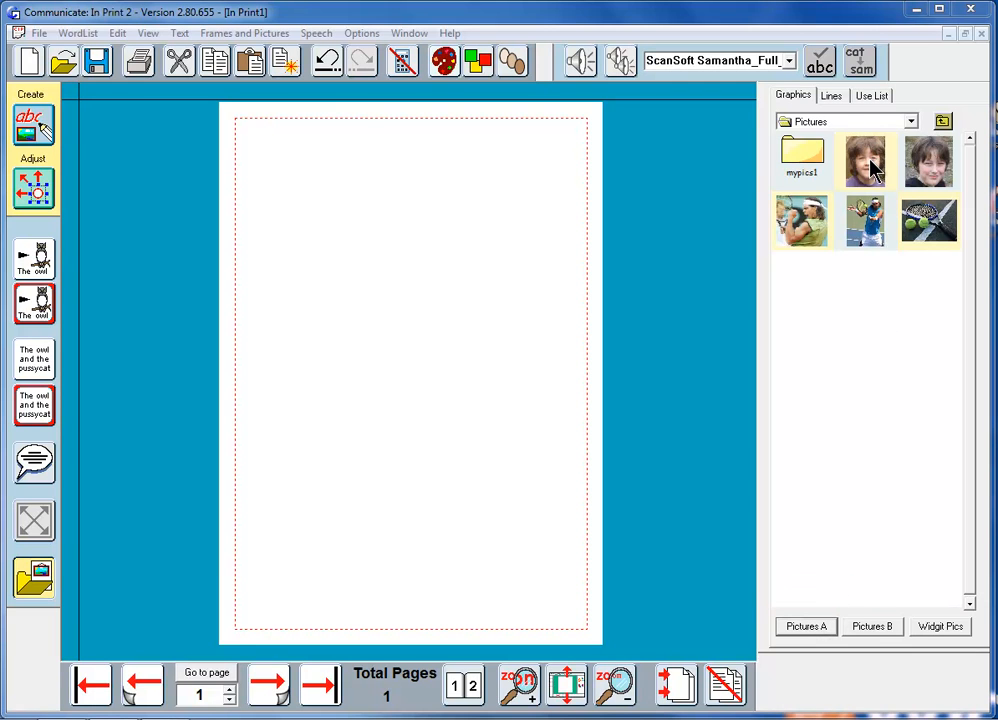
click(865, 160)
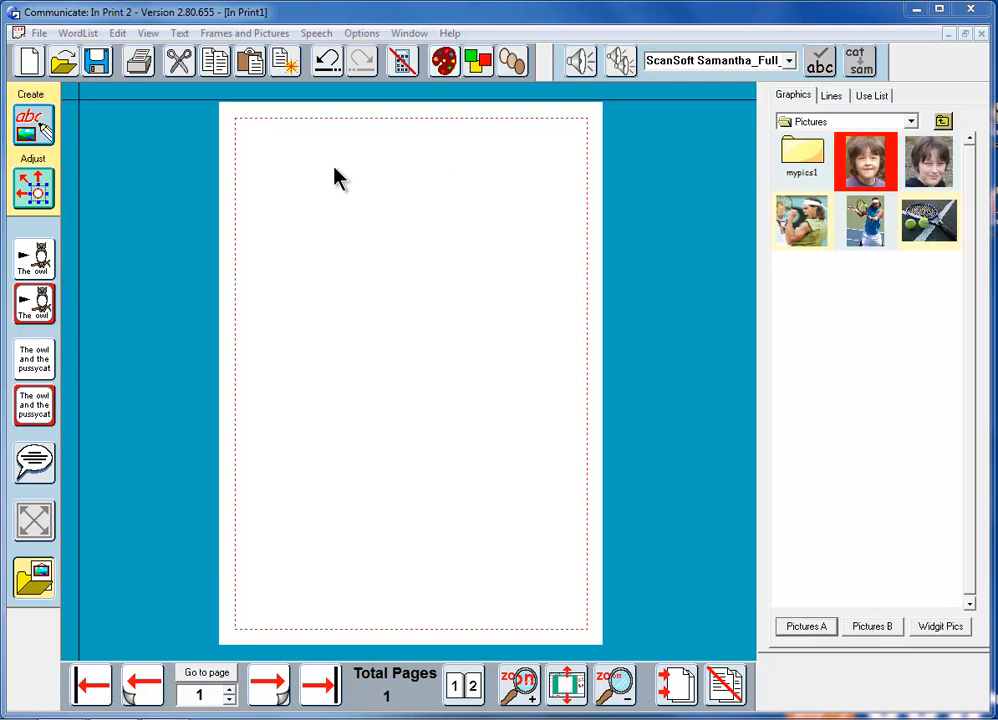
drag(864, 162, 347, 185)
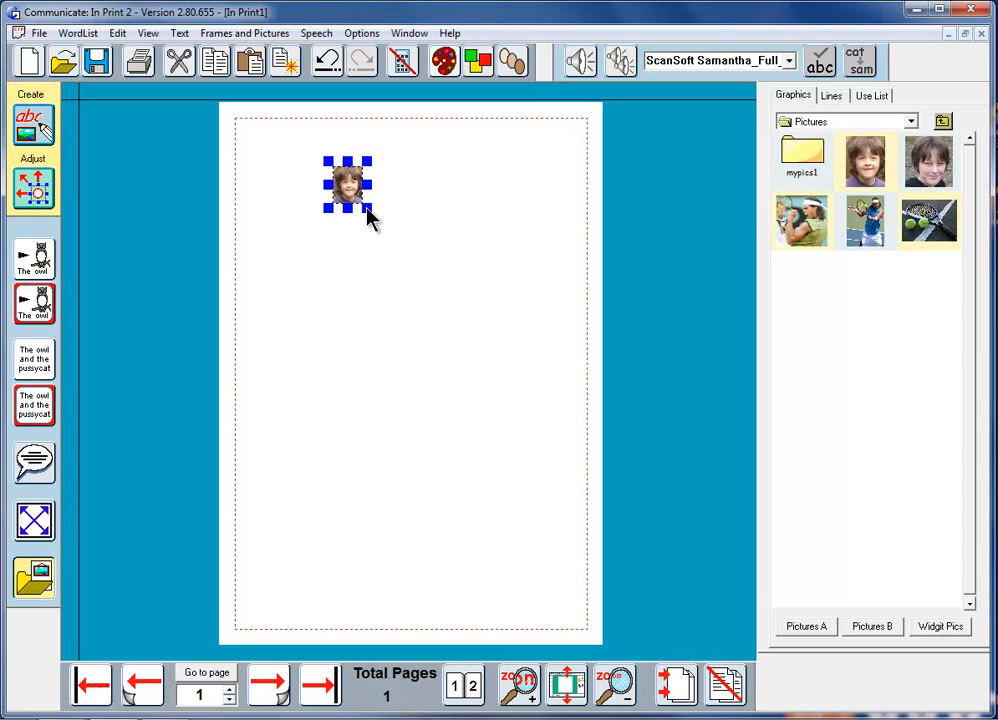
drag(370, 210, 490, 355)
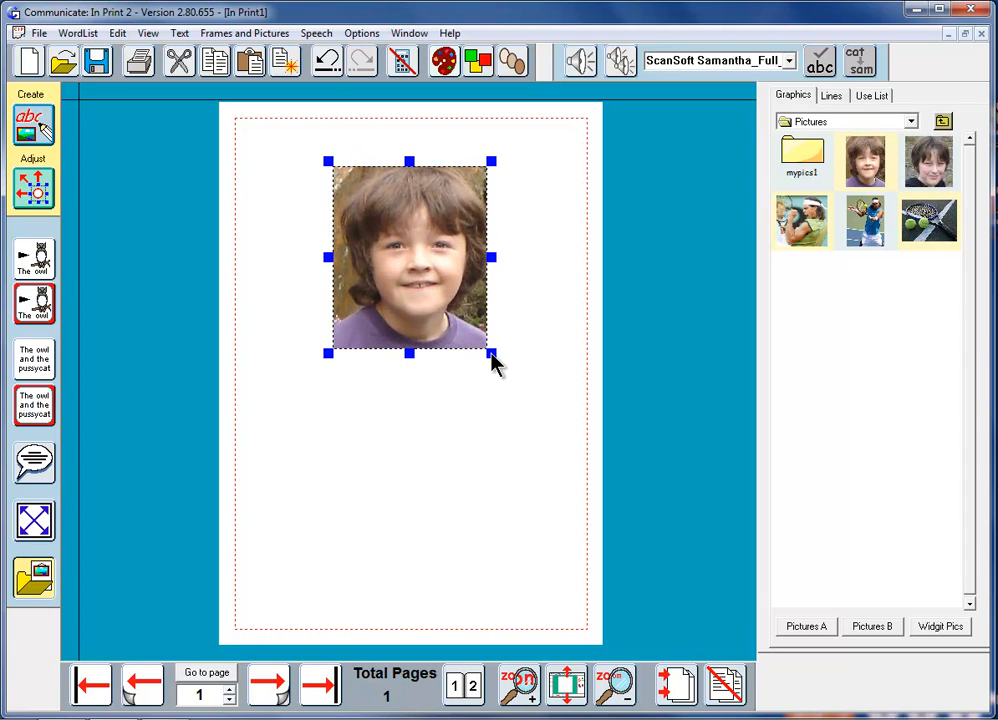
drag(491, 352, 491, 367)
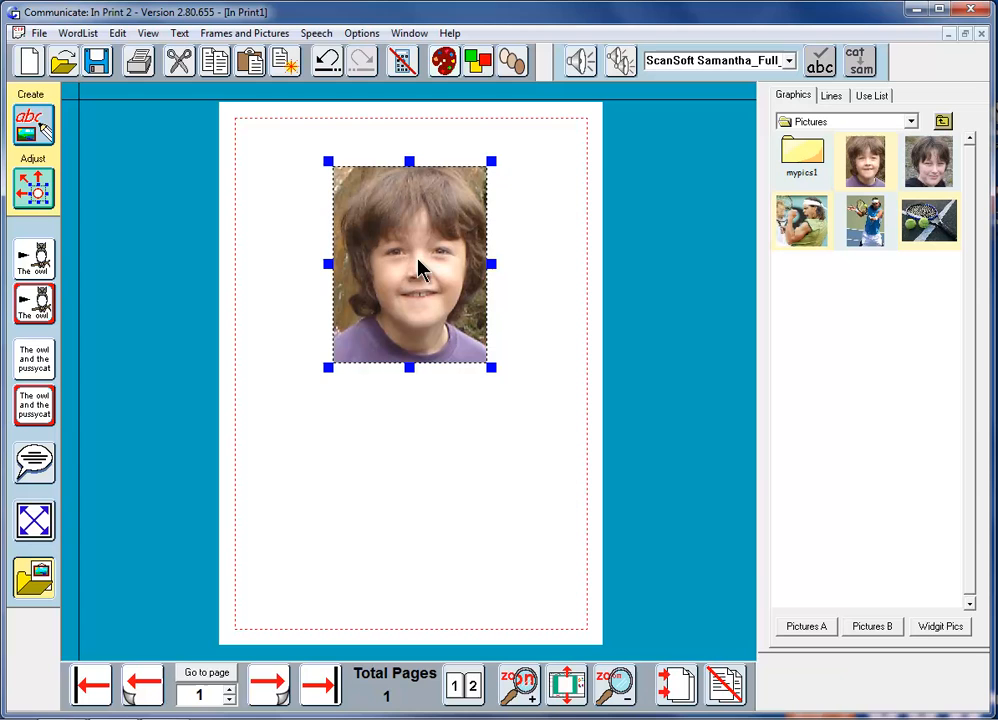
mouse_move(422, 422)
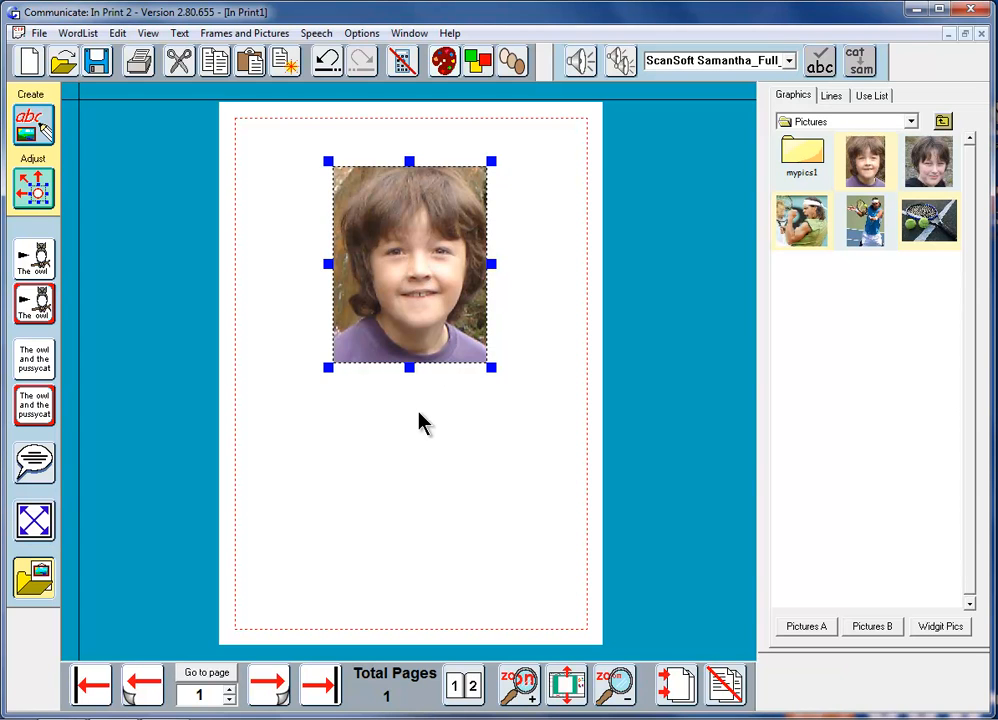
click(362, 420)
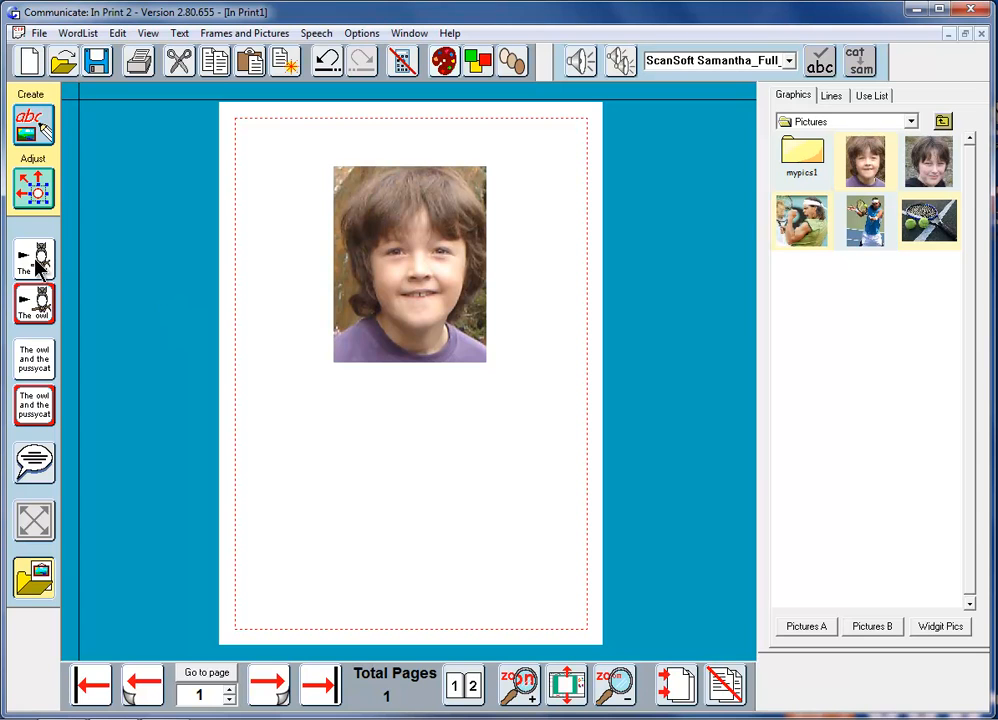
Write 'Bradley likes football' with symbols in a new frame below the photo
click(33, 125)
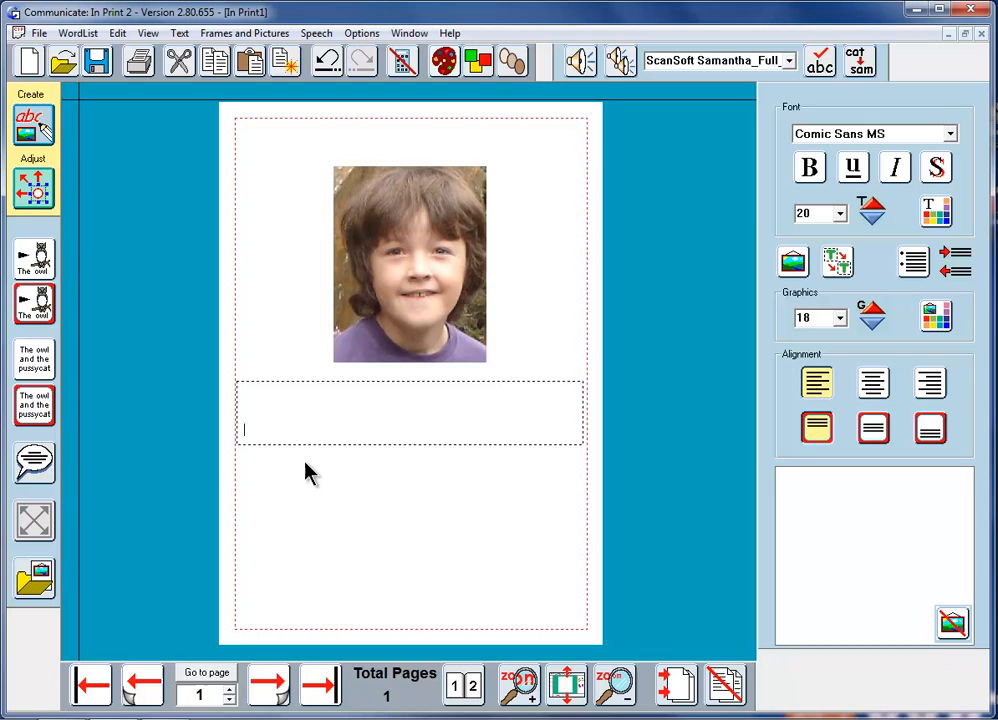
text(Bradley)
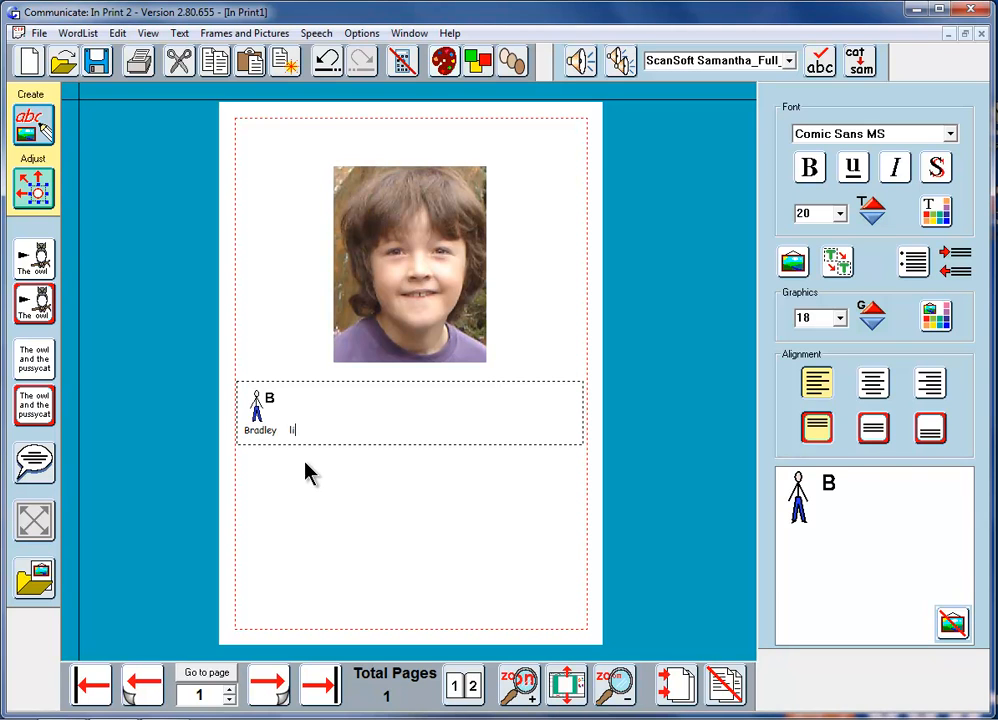
text(likes food)
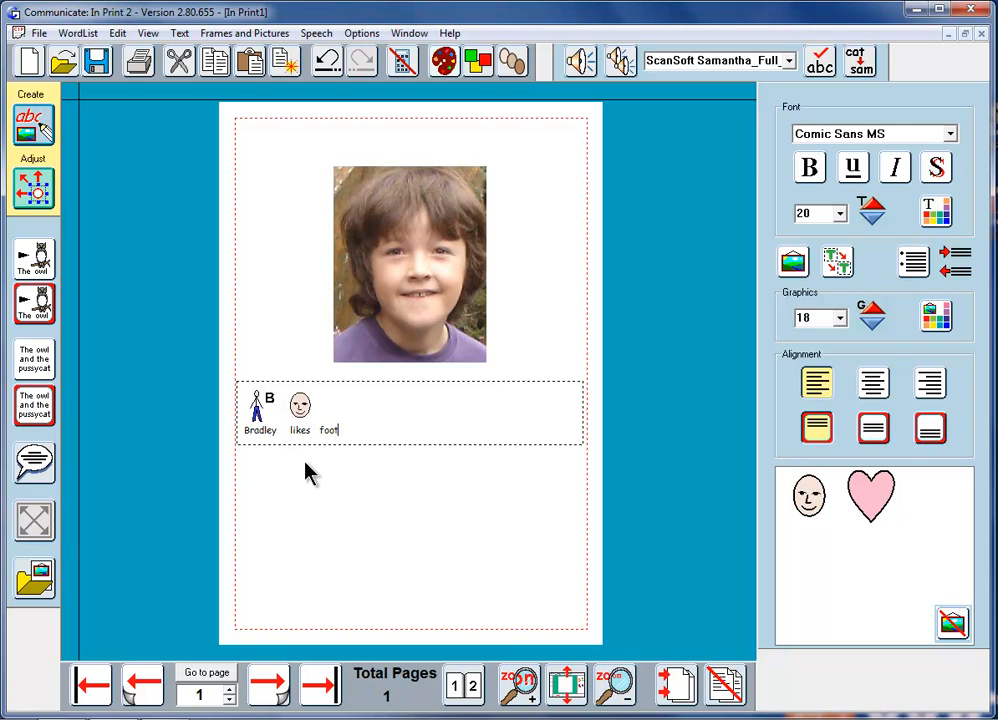
text(ball)
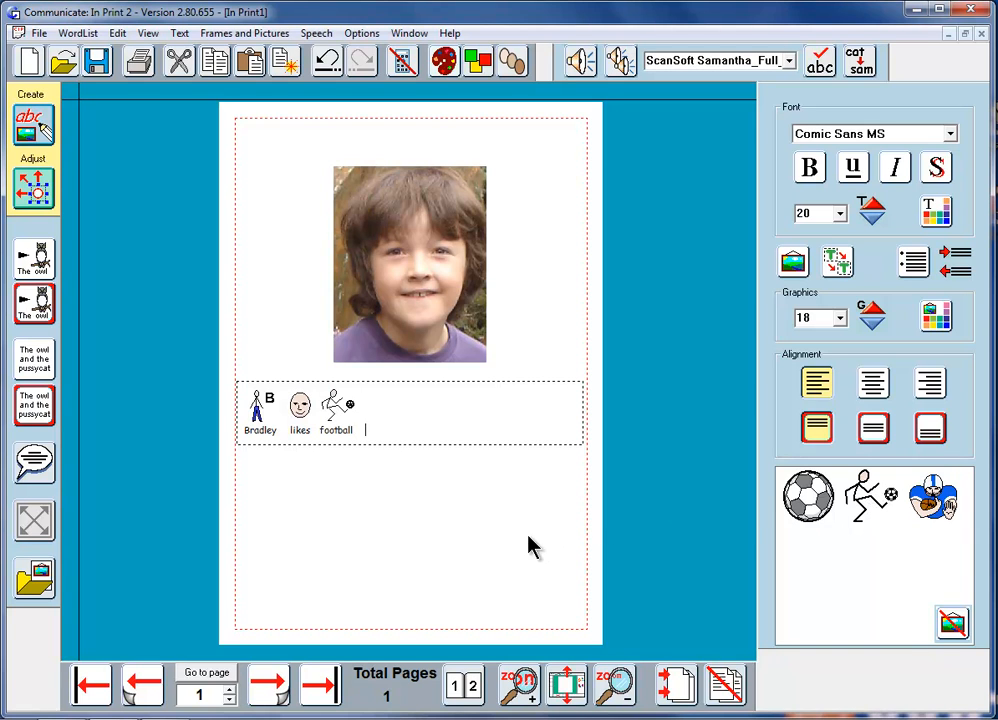
mouse_move(275, 410)
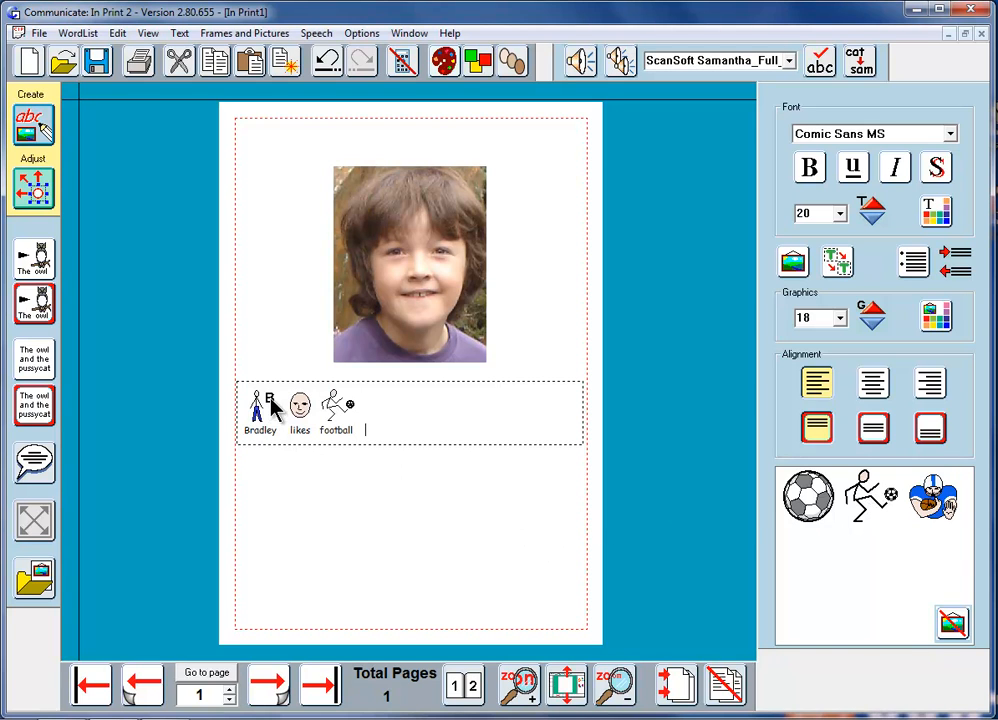
mouse_move(260, 440)
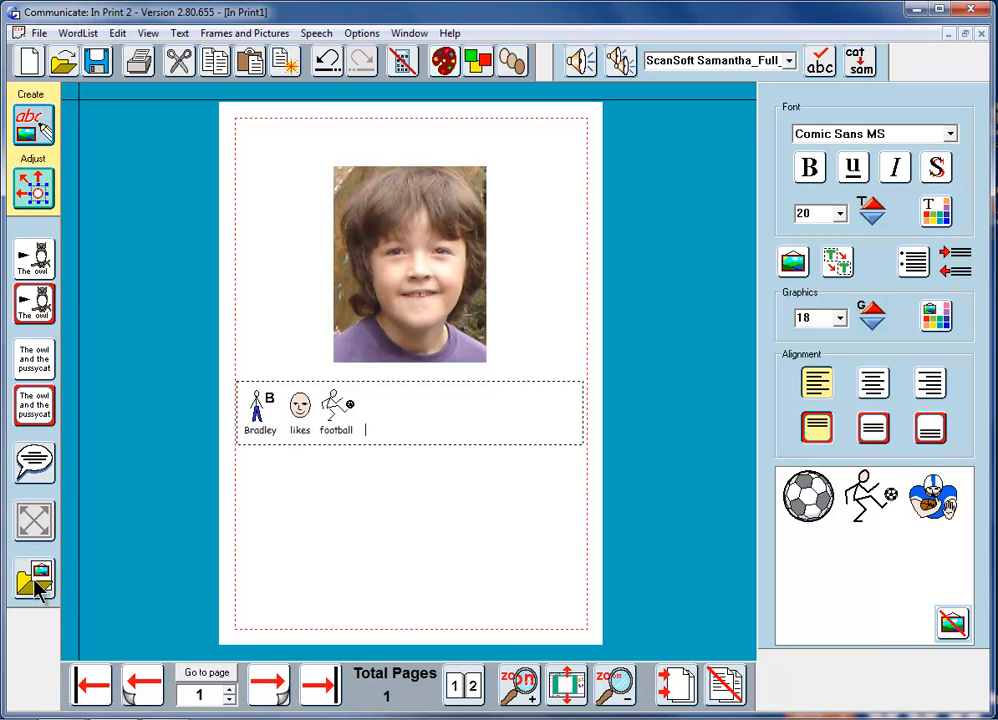
Open the picture library and pick the boy's photo to use as a symbol
click(34, 580)
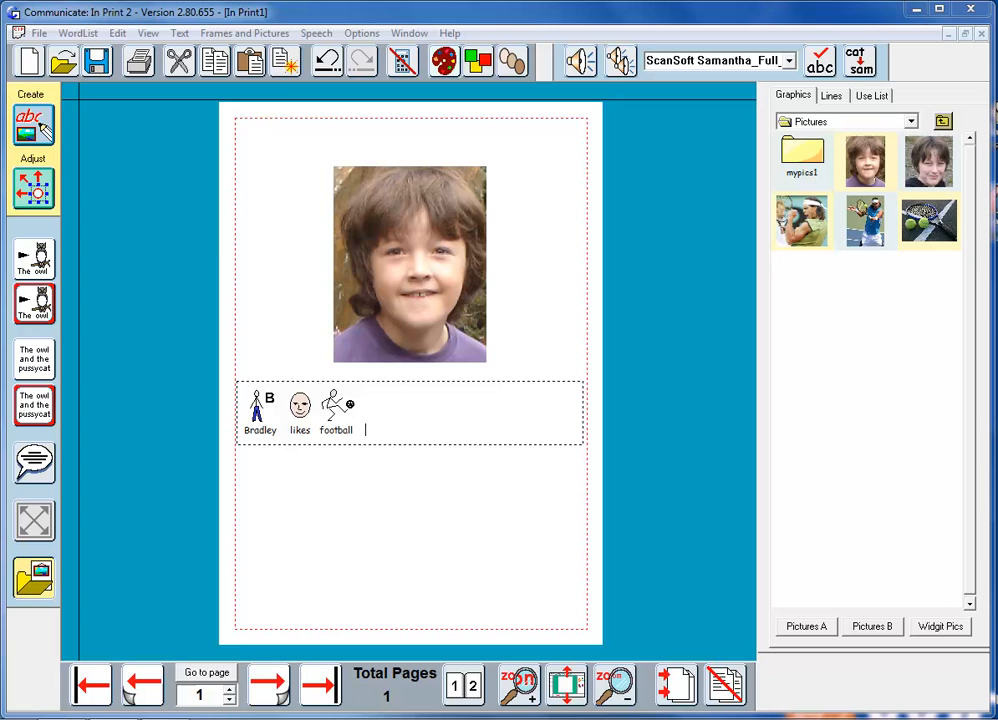
click(865, 160)
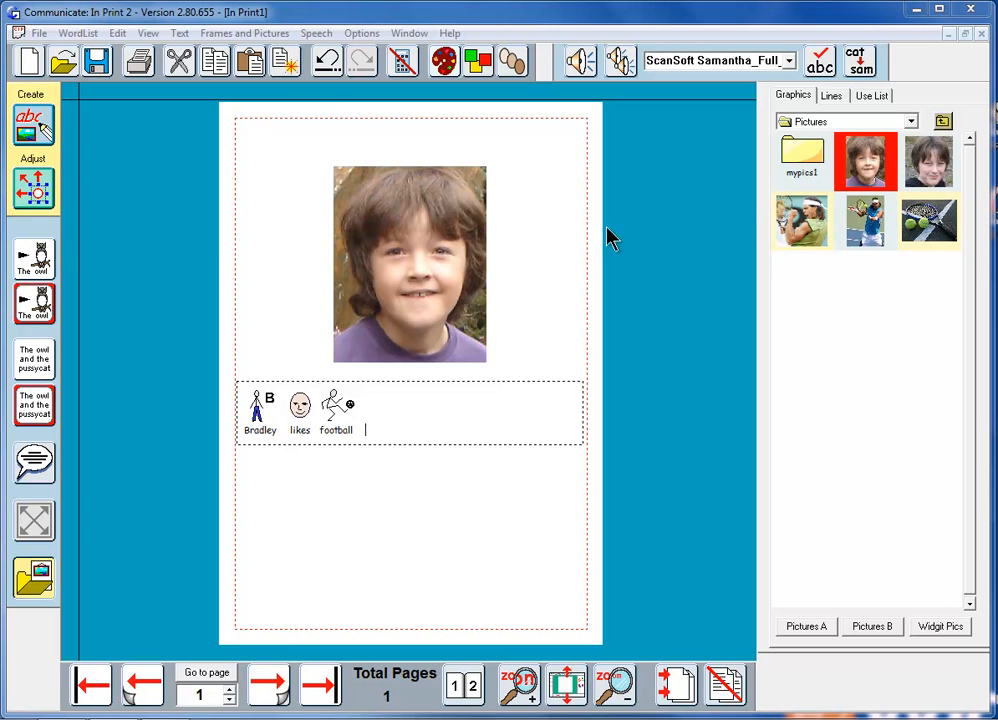
mouse_move(263, 435)
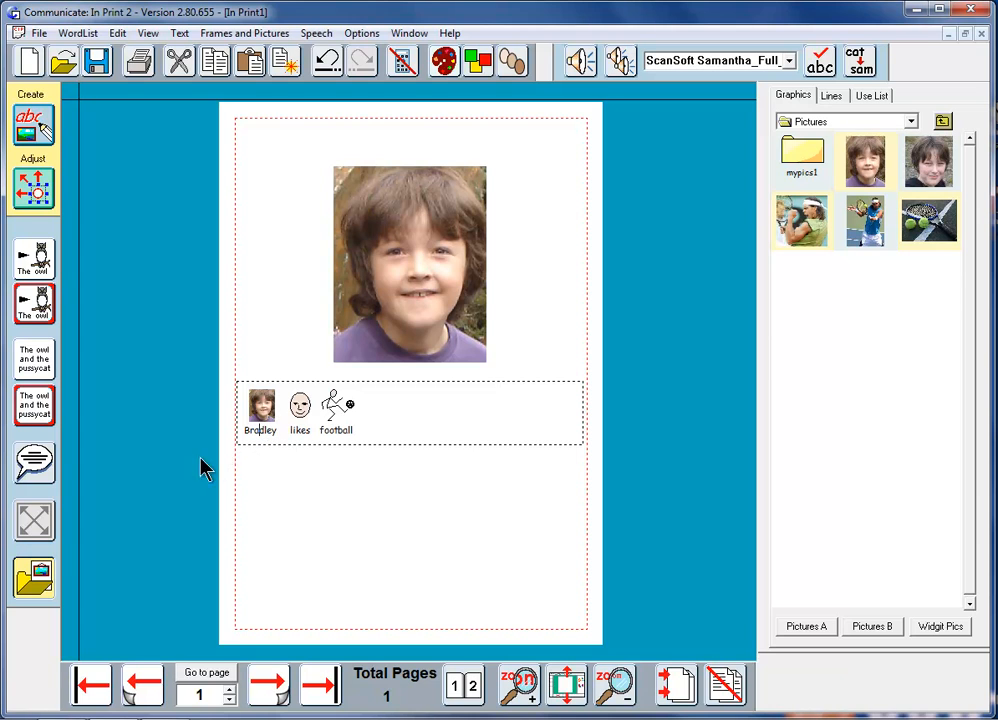
mouse_move(248, 442)
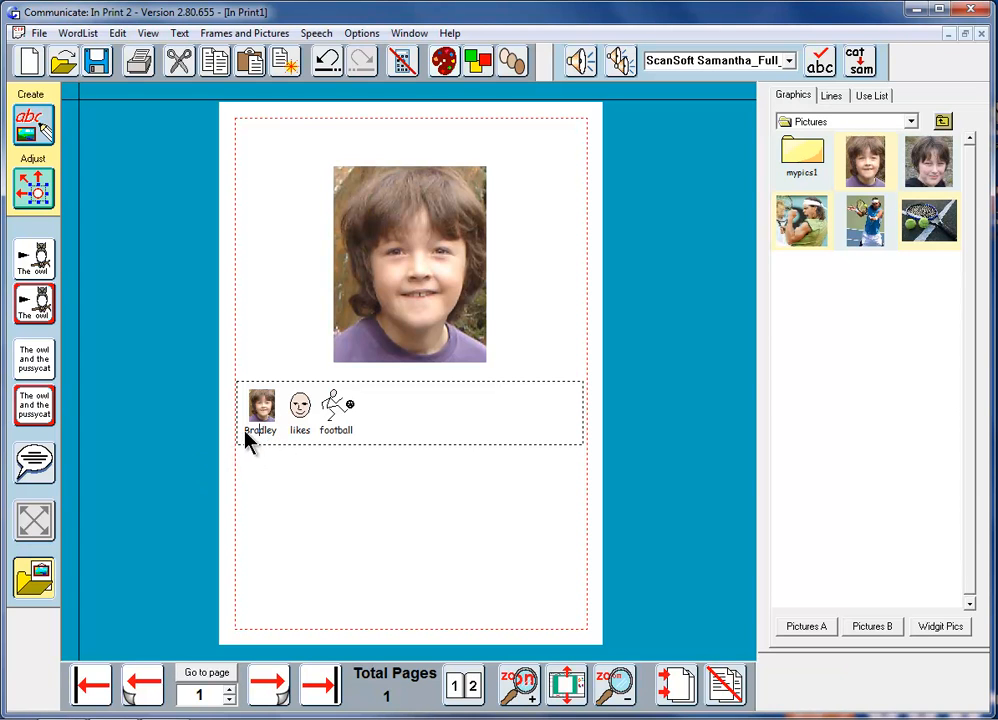
mouse_move(370, 440)
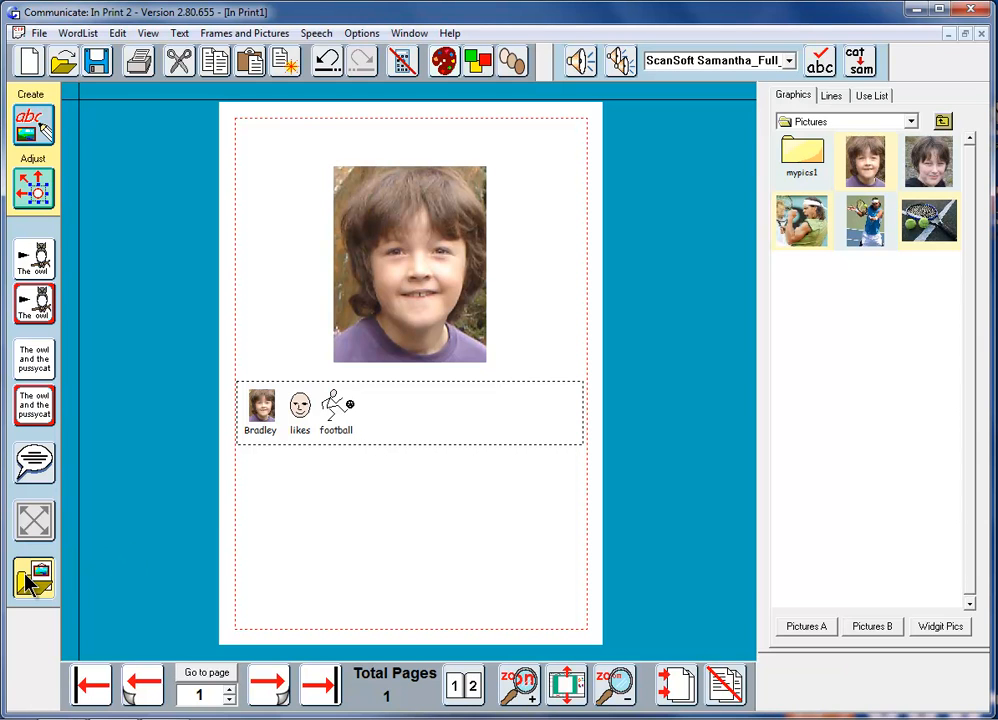
Type the second sentence 'Bradley is the goalkeeper' with his photo as the name symbol
click(33, 578)
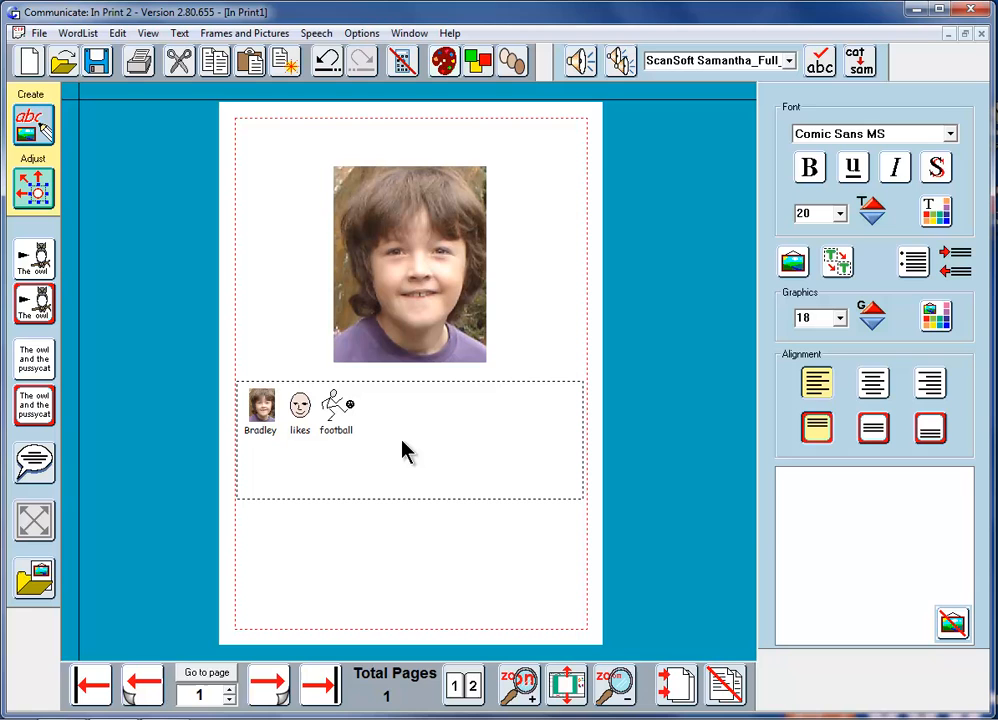
text(Bradley)
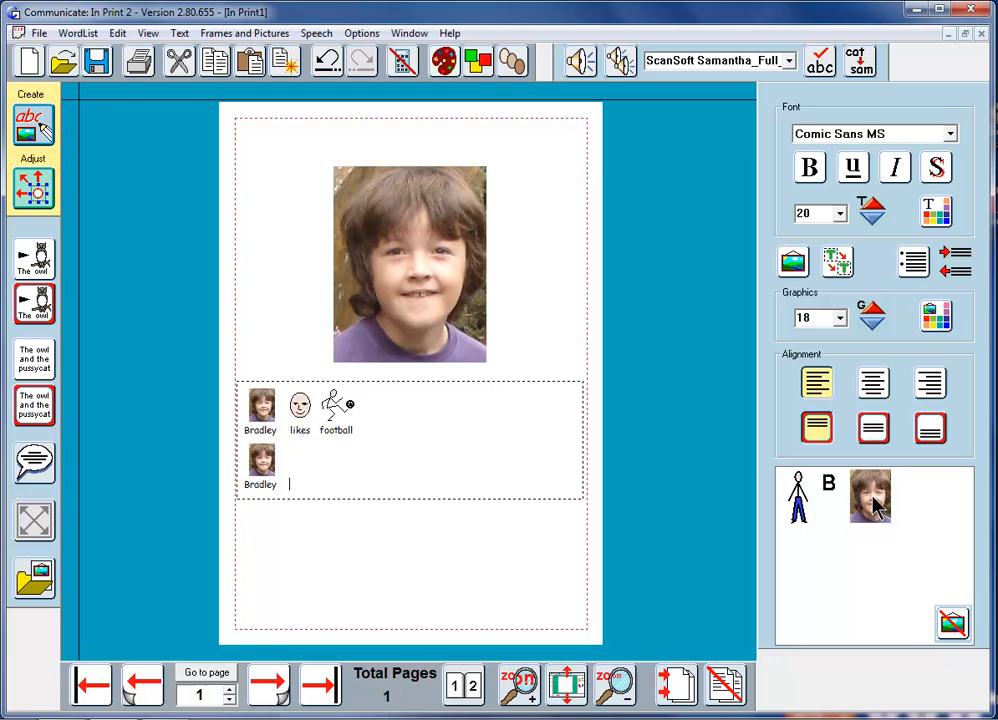
text(is th)
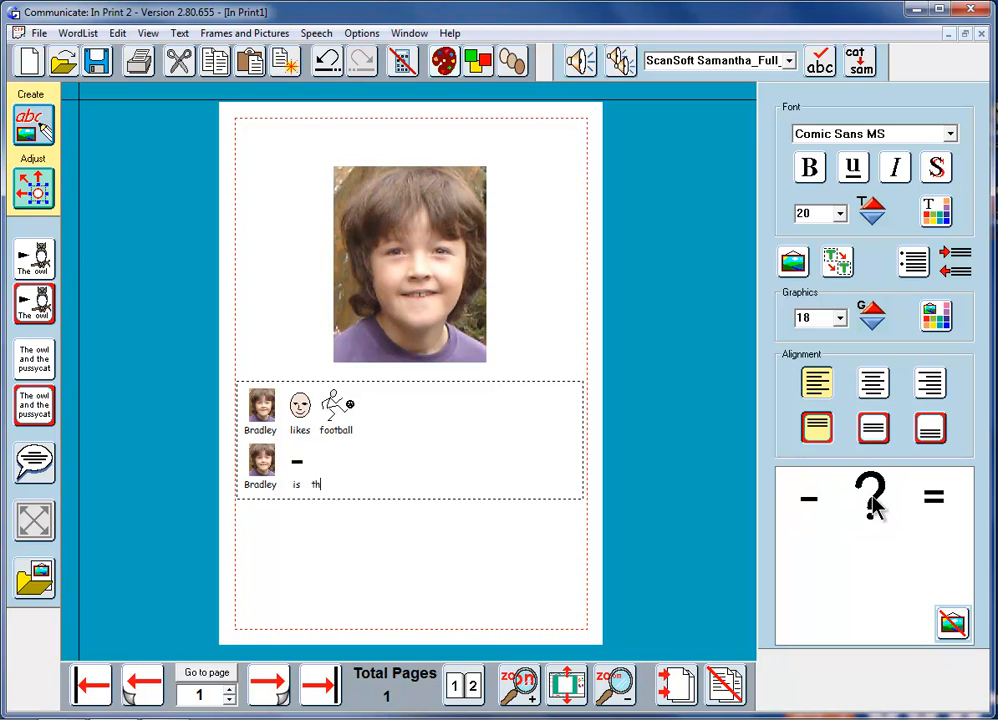
text(e goalk)
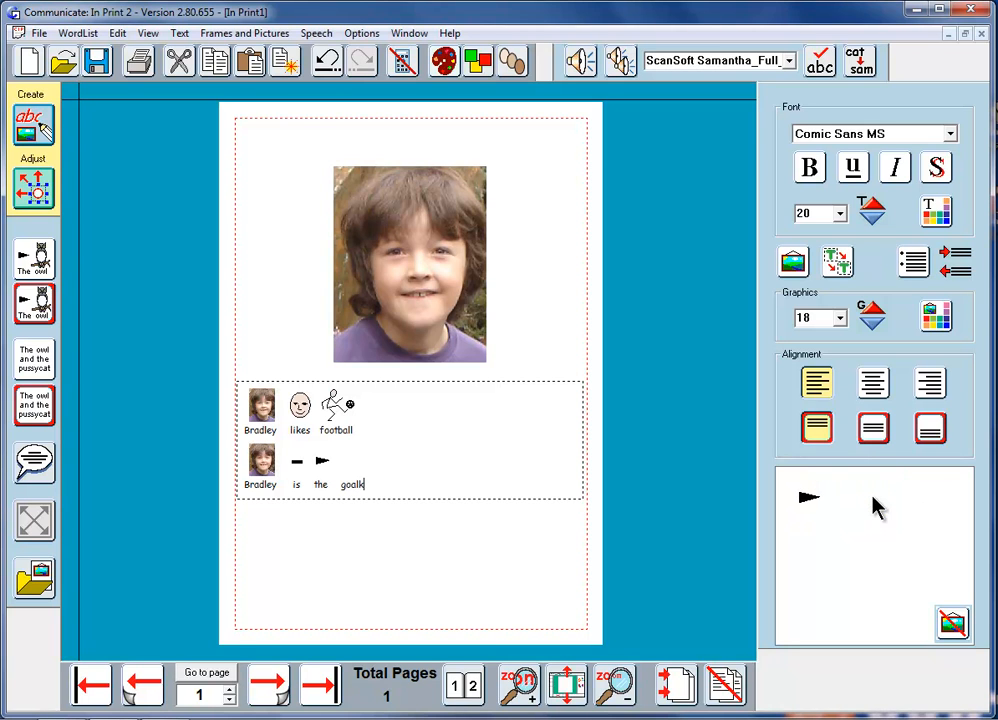
text(keeper)
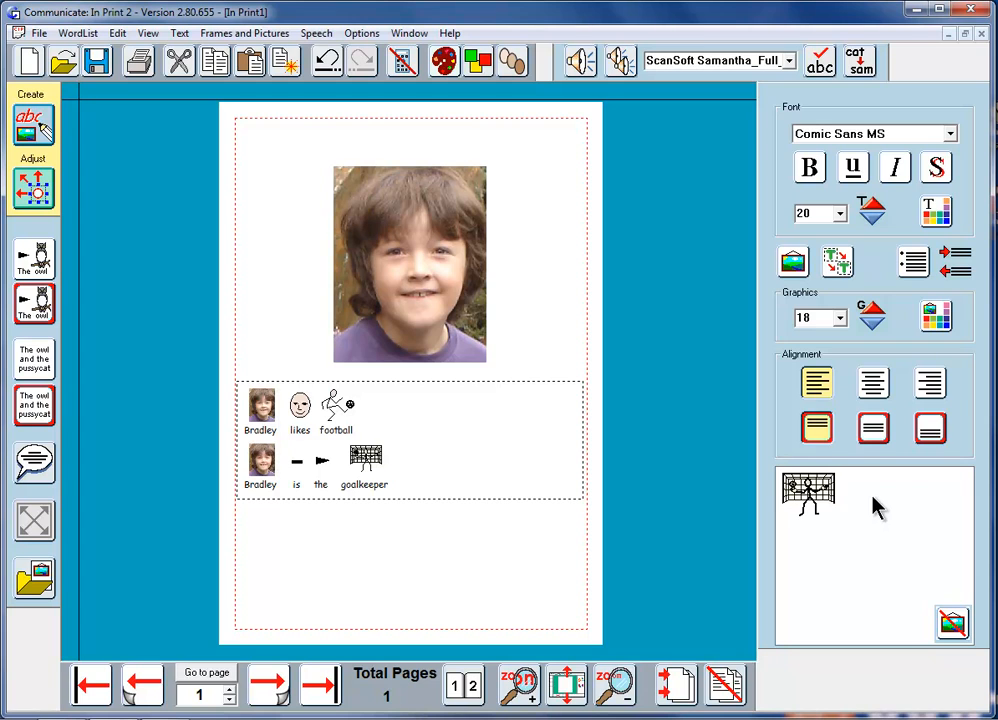
mouse_move(253, 440)
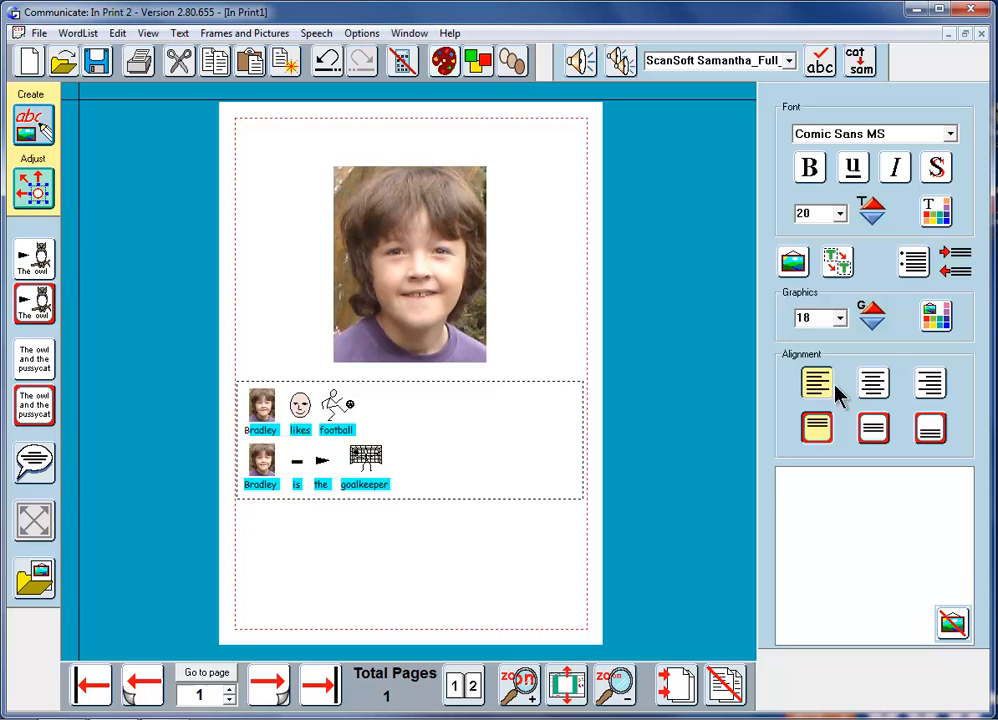
mouse_move(840, 370)
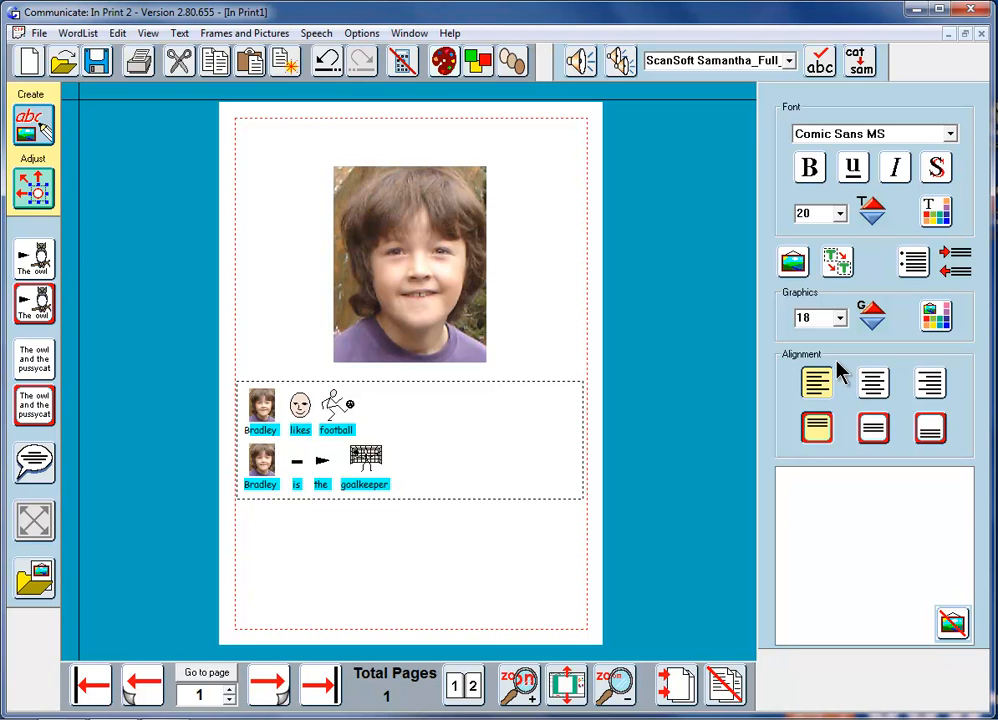
mouse_move(873, 385)
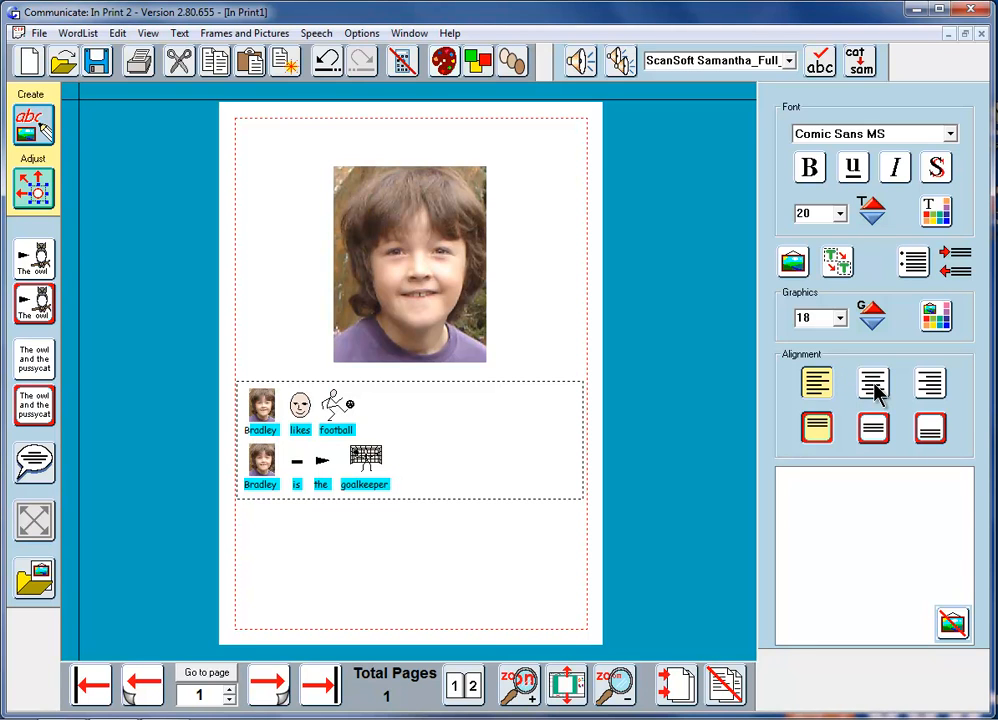
Centre both sentences and raise their font size to 28
click(398, 484)
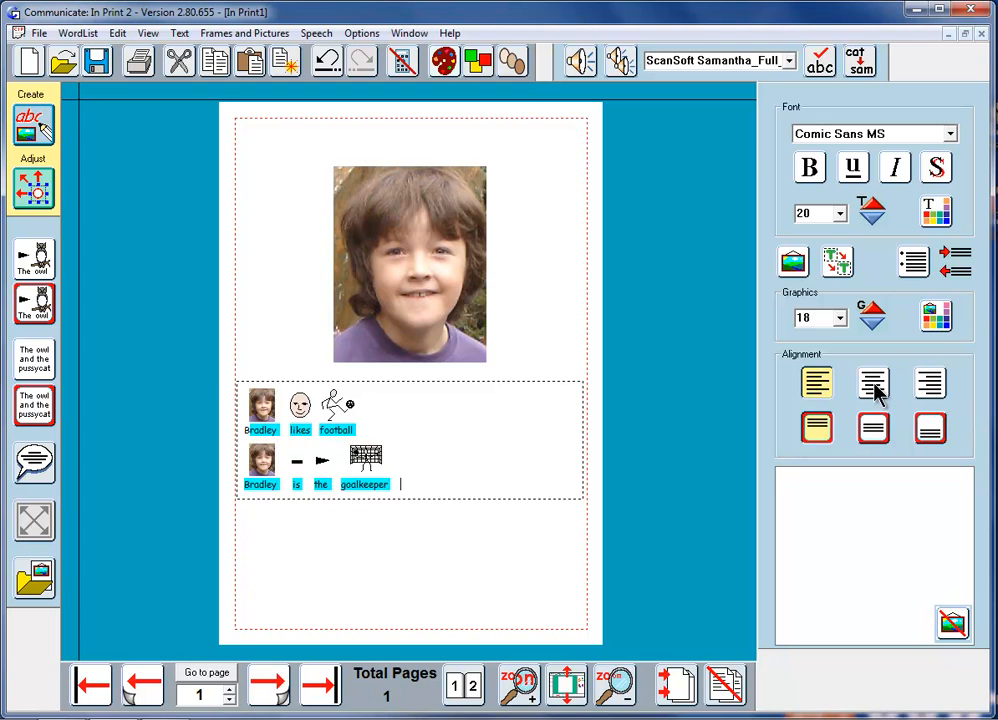
click(872, 383)
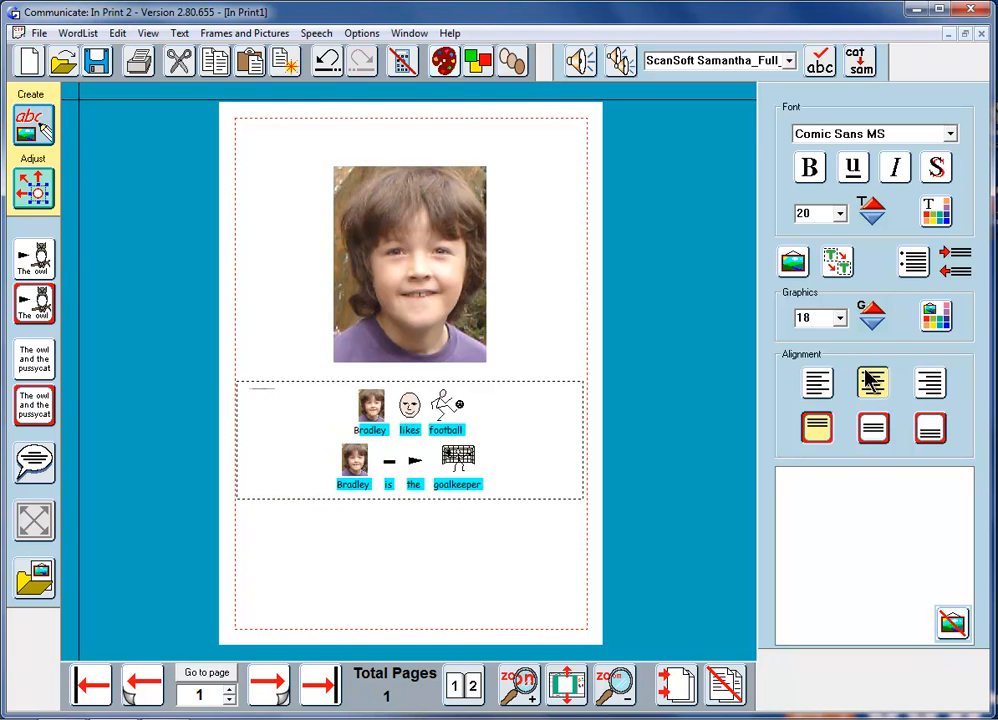
click(870, 205)
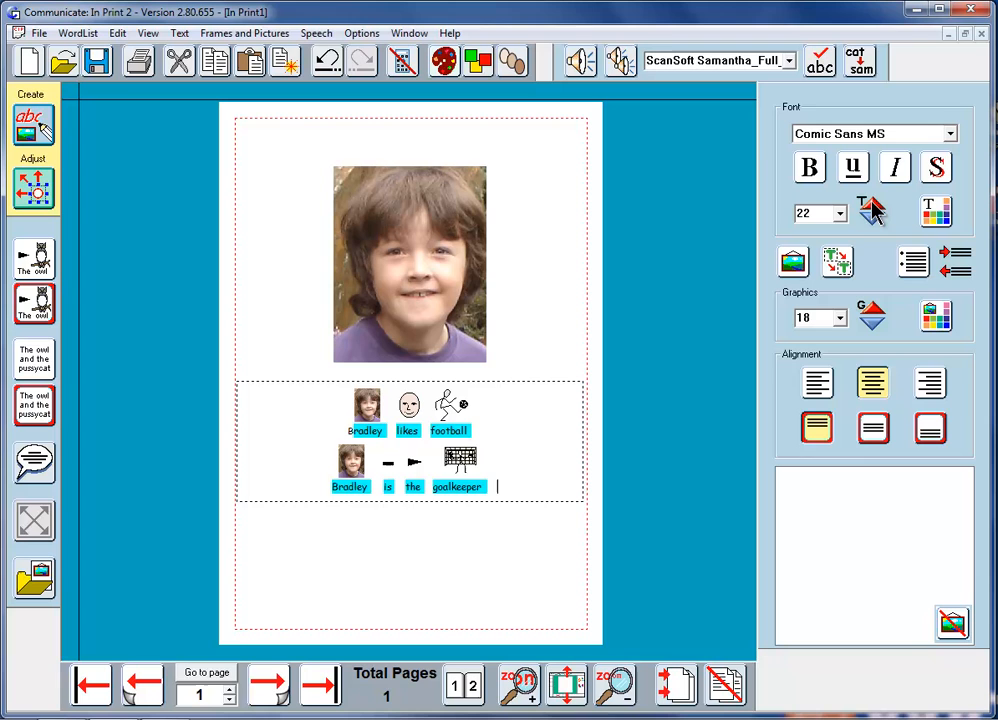
click(832, 207)
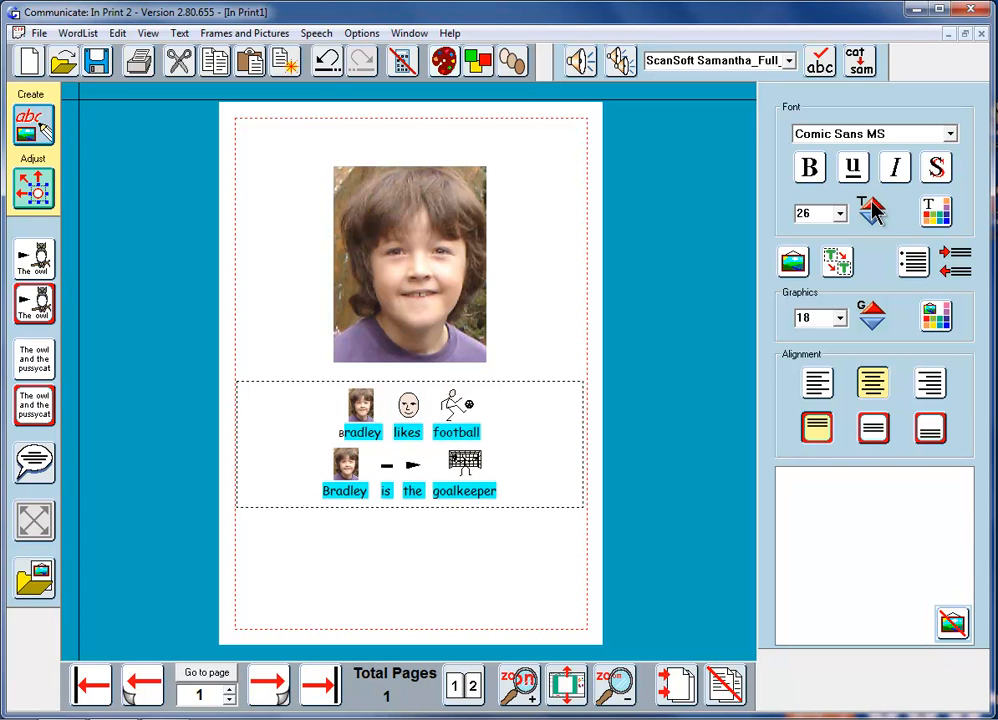
click(868, 207)
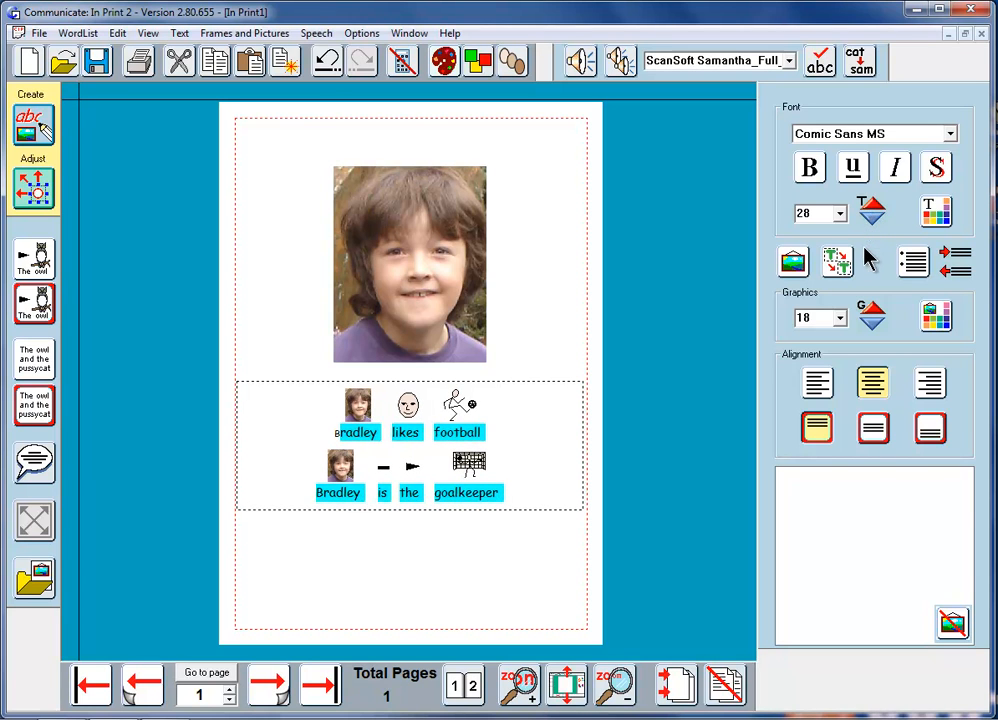
Set the symbol size of both sentences to 34
click(842, 317)
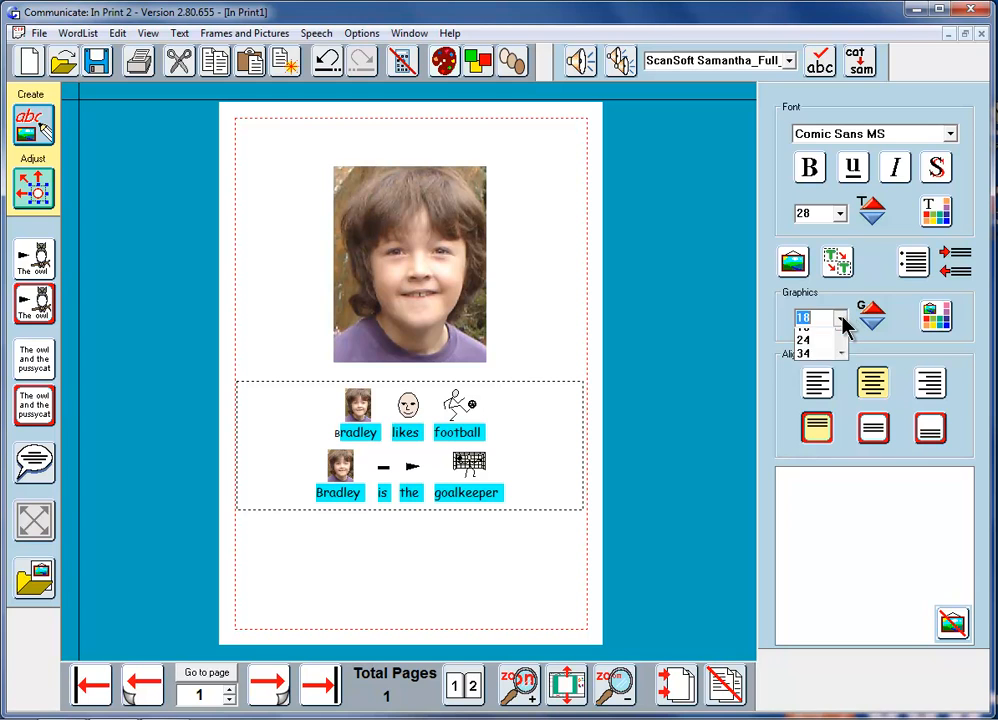
click(842, 317)
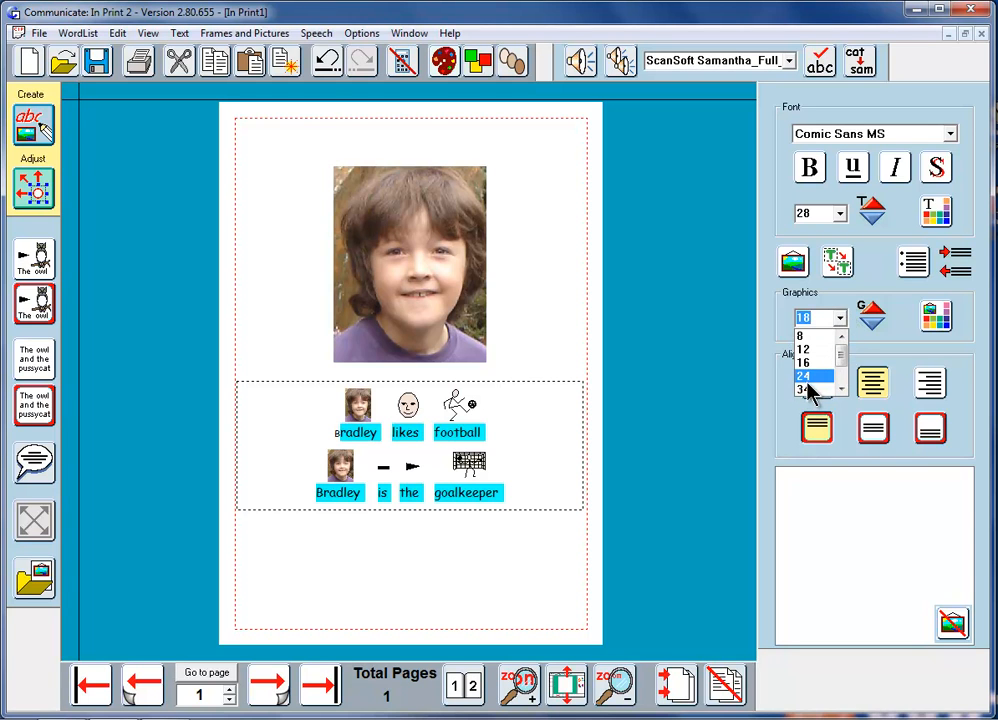
click(803, 389)
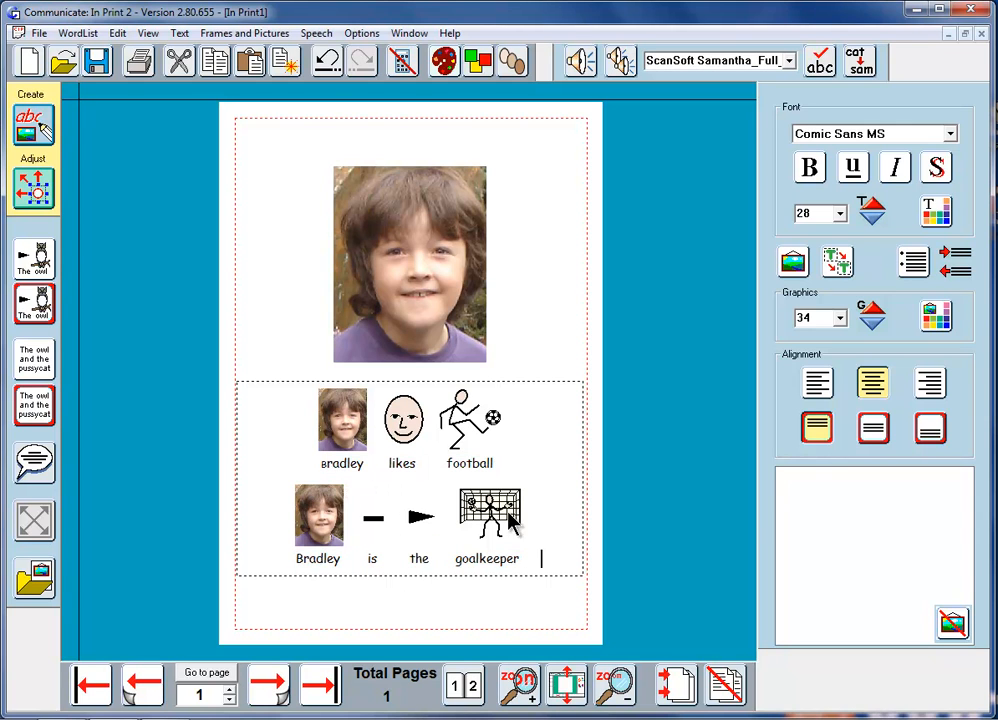
mouse_move(430, 535)
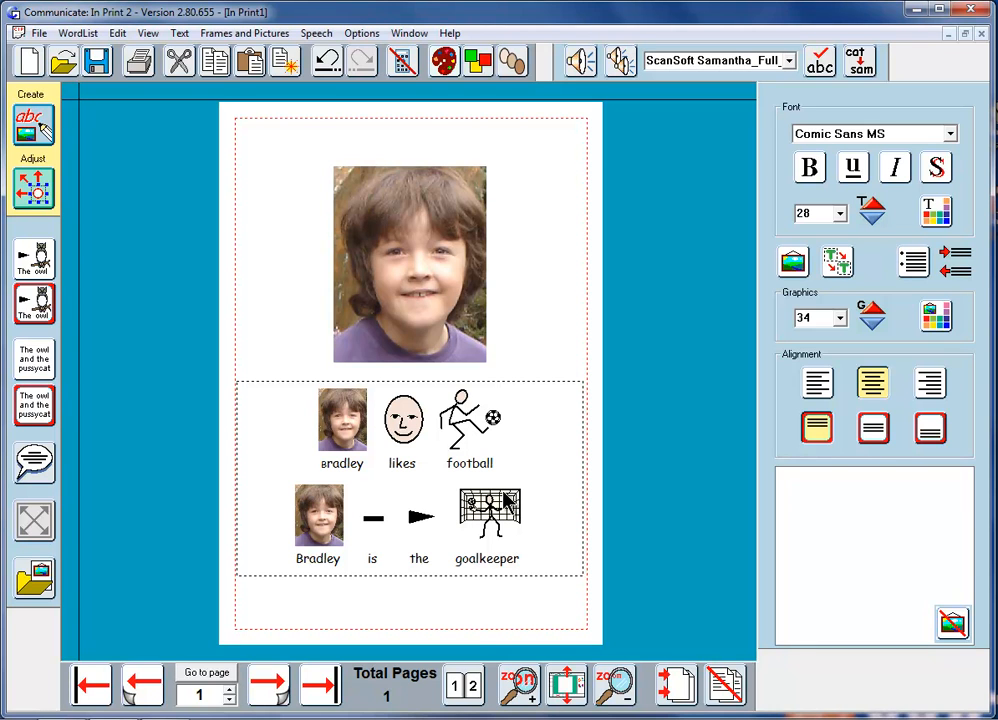
click(541, 558)
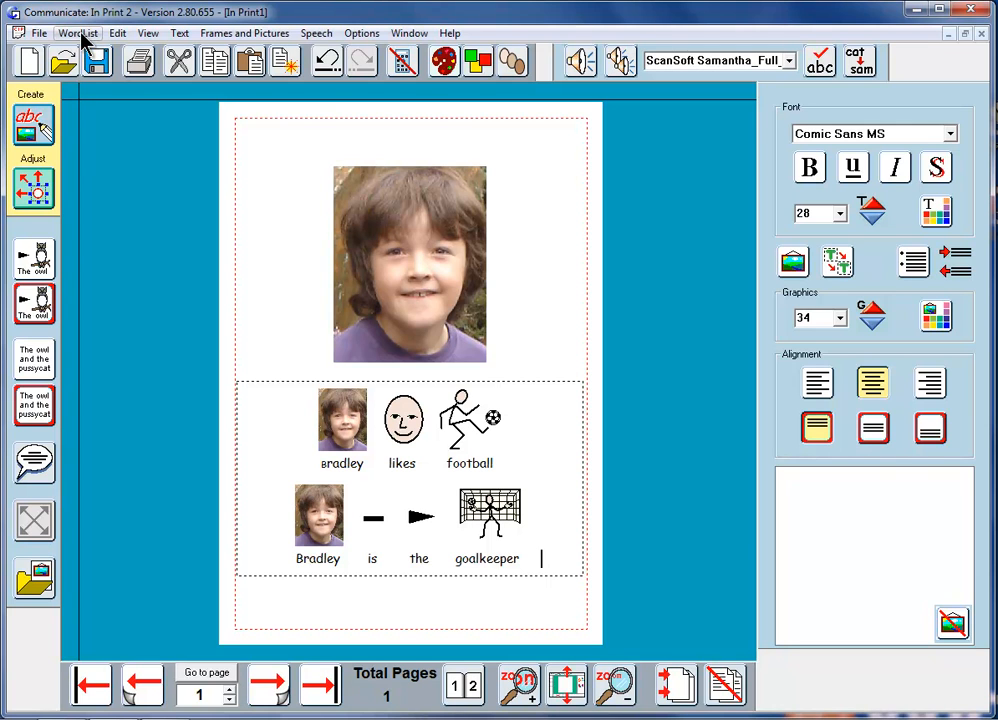
Choose Save wordlist changes from the WordList menu
click(78, 33)
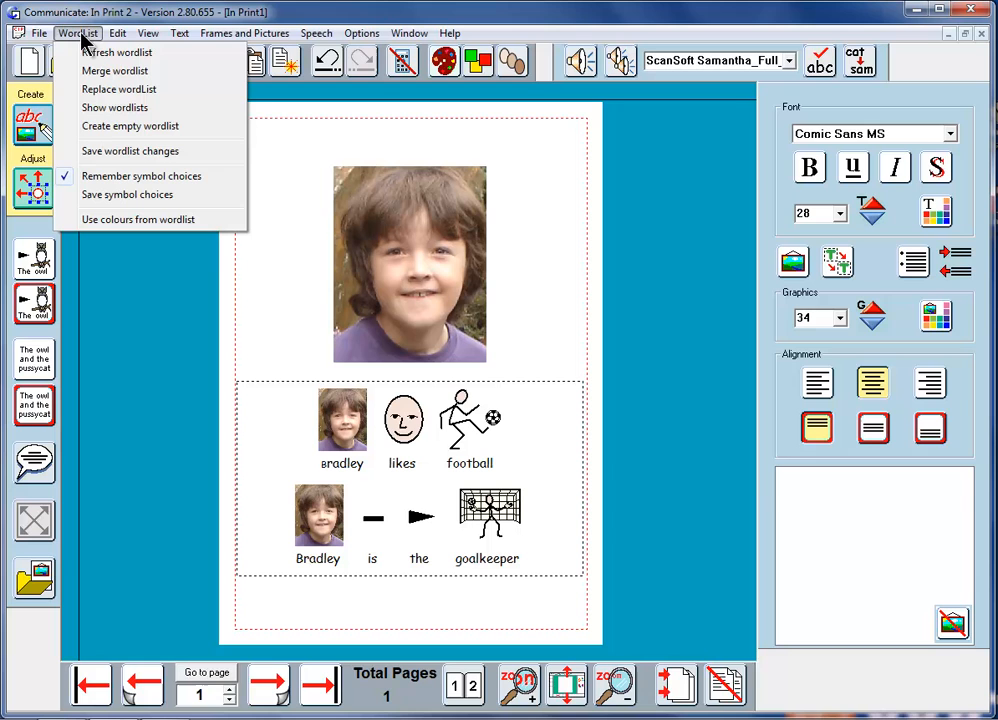
mouse_move(129, 150)
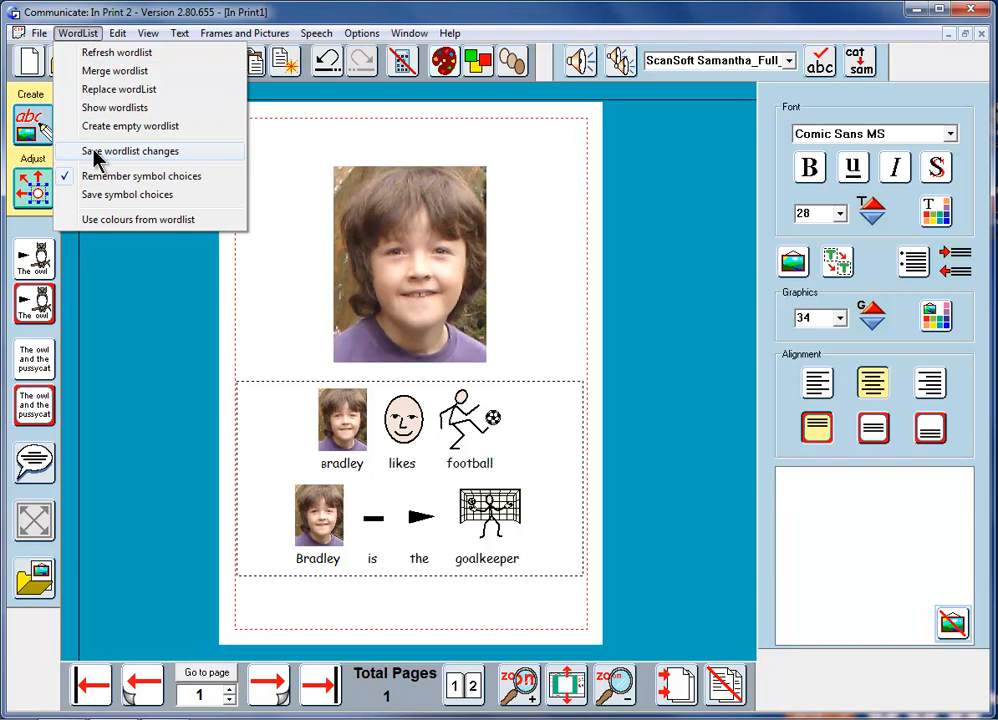
click(130, 151)
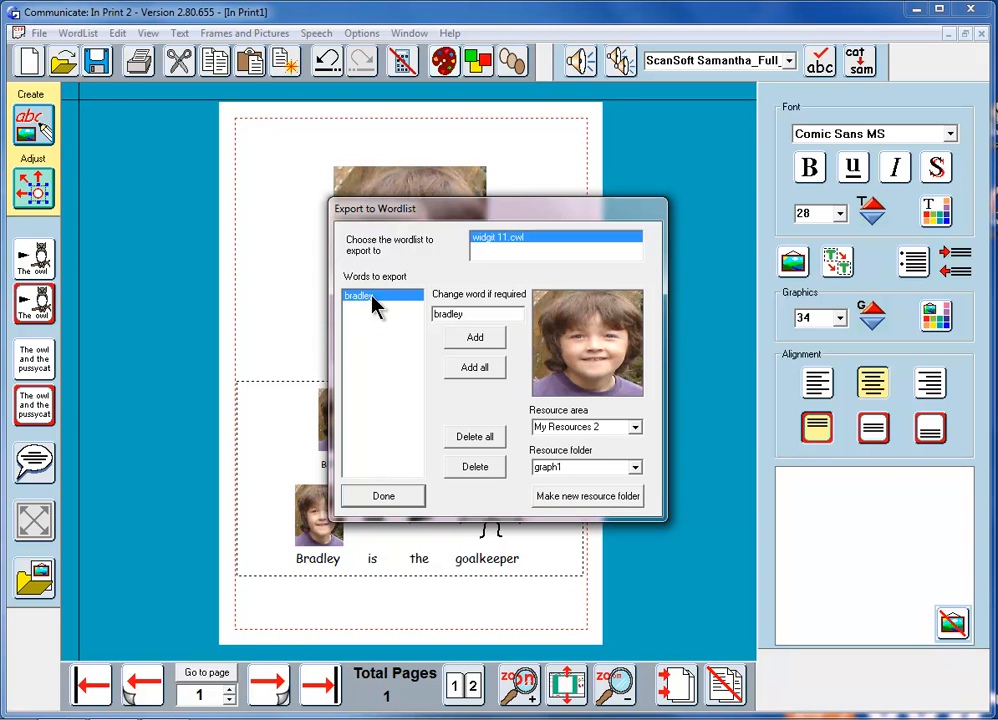
mouse_move(615, 315)
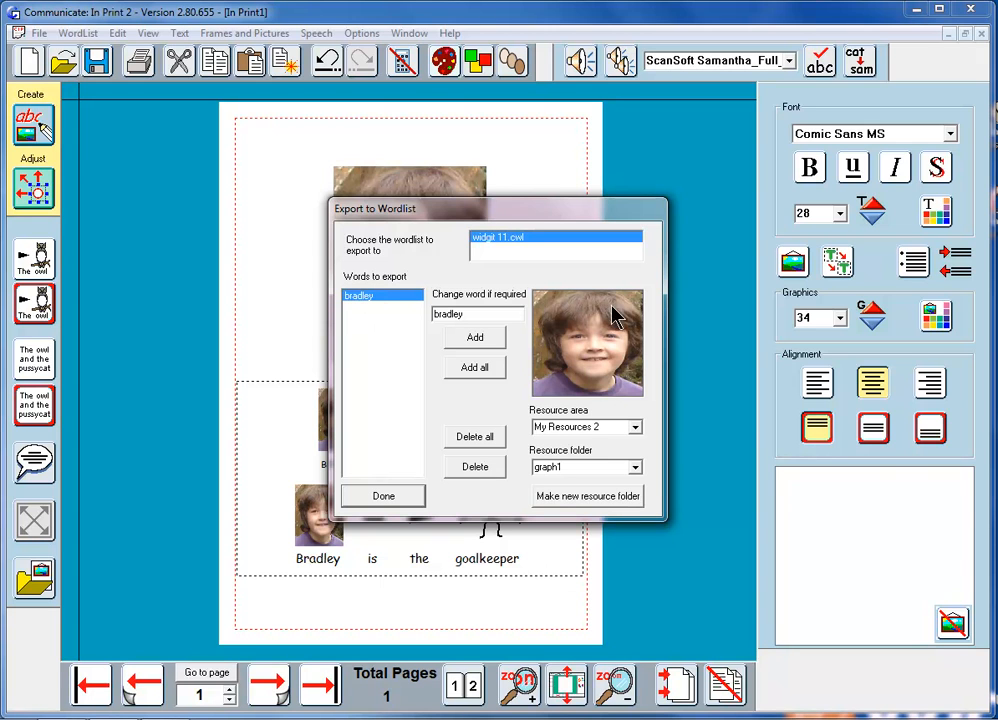
mouse_move(585, 390)
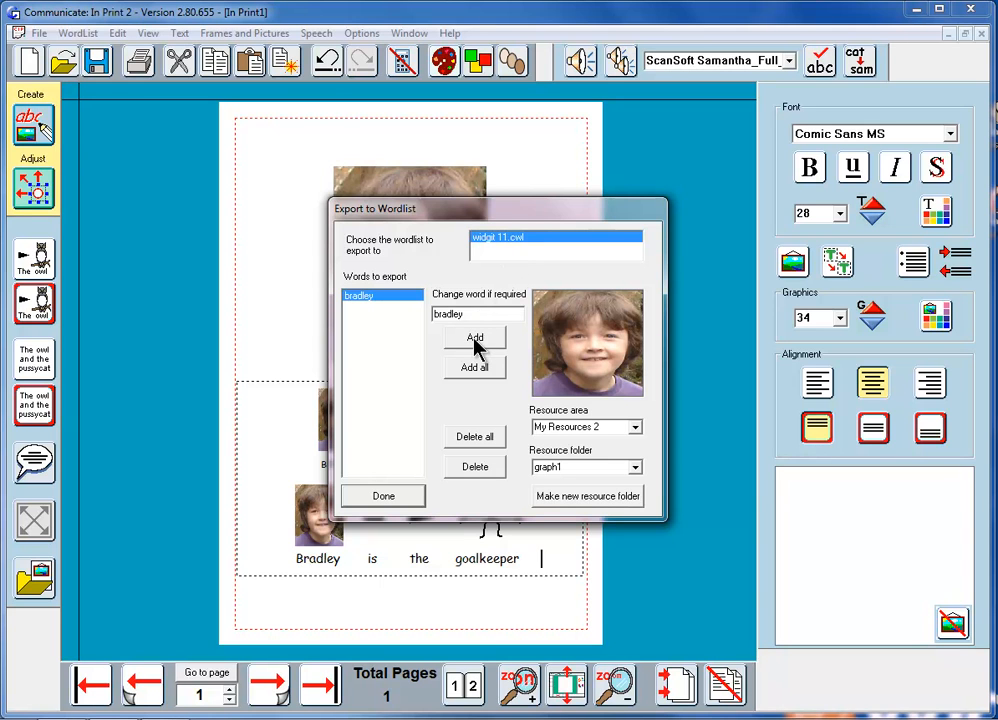
mouse_move(548, 320)
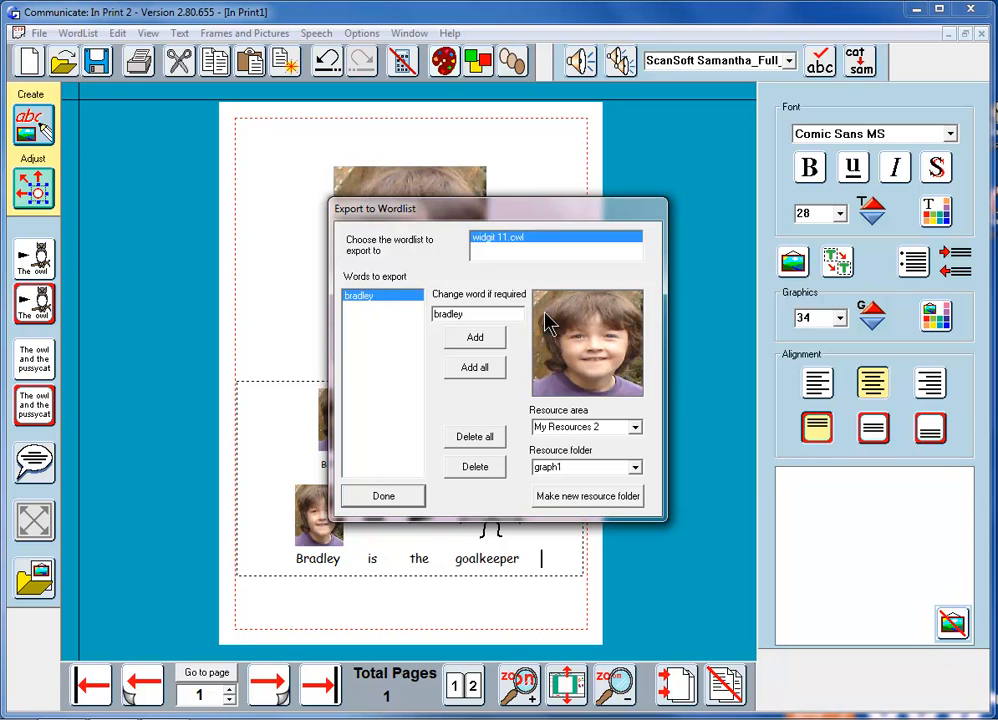
mouse_move(480, 230)
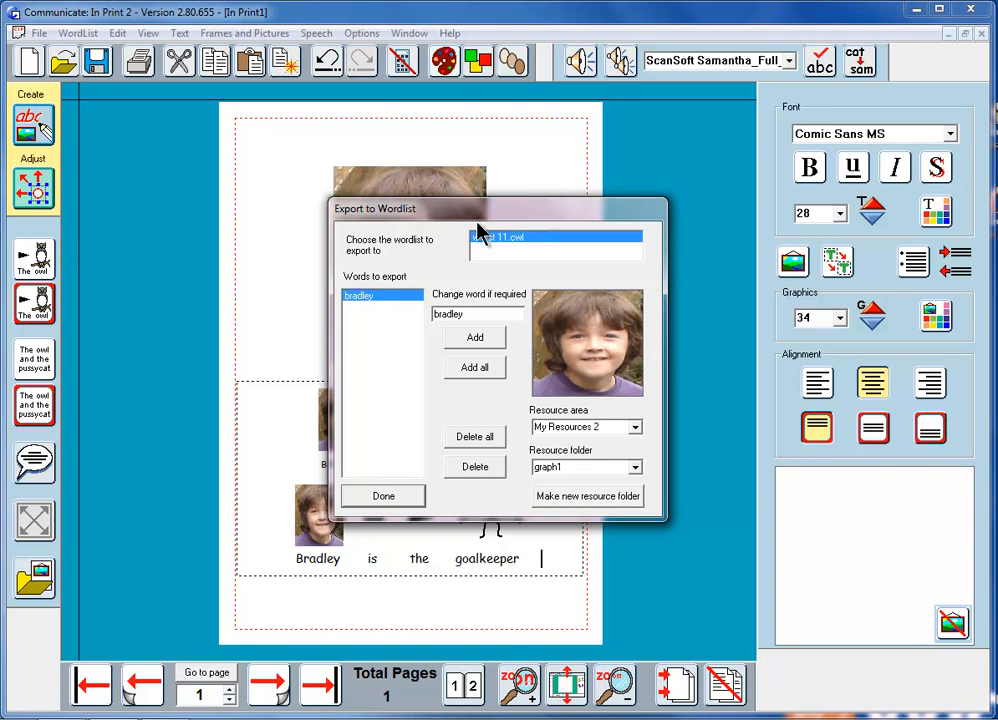
mouse_move(515, 253)
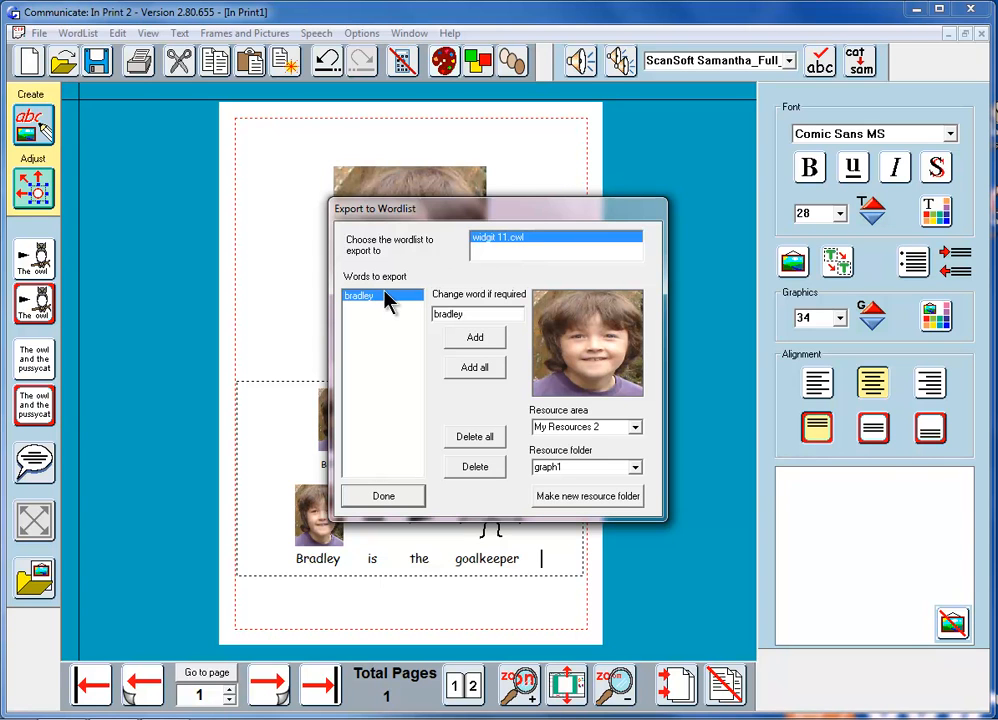
mouse_move(505, 275)
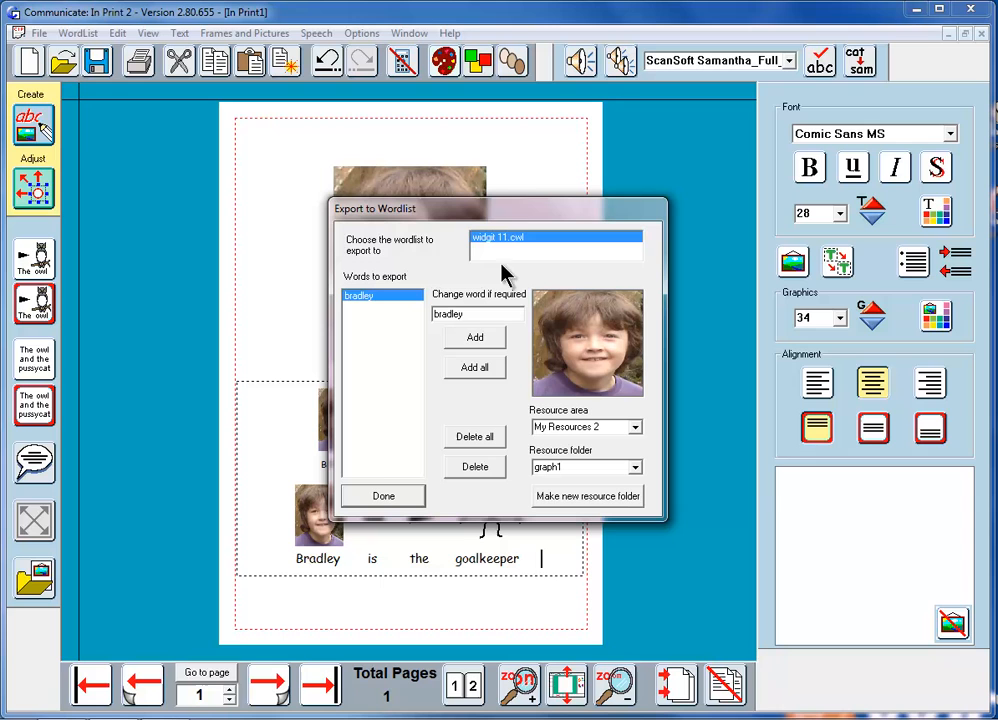
Add 'bradley' with his photo to the widgit 11 wordlist and close the export
click(475, 337)
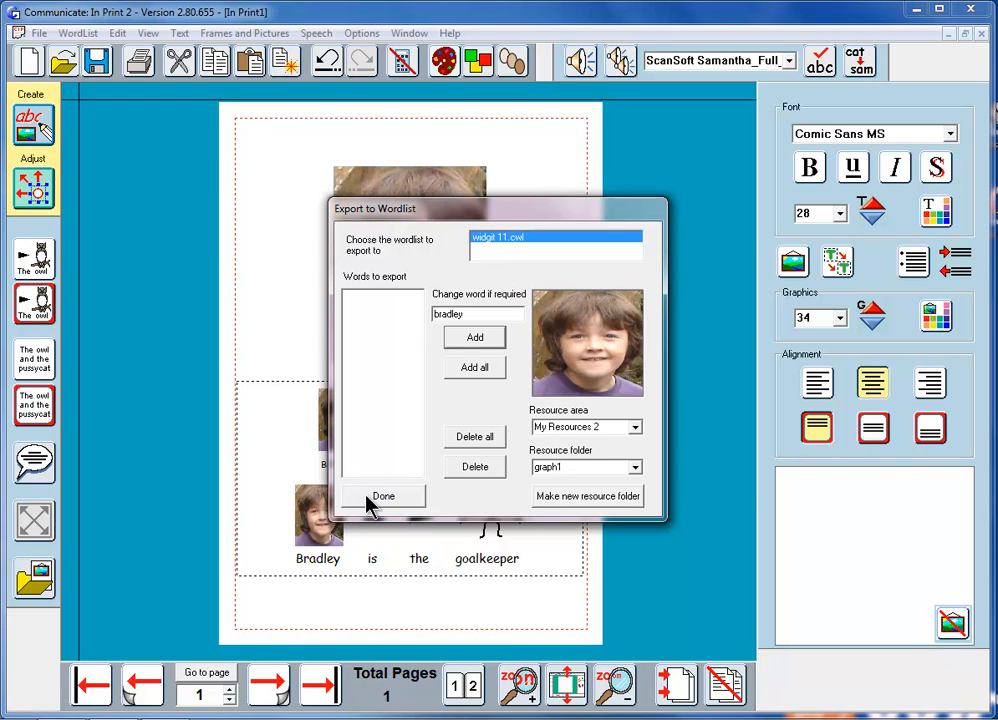
click(382, 496)
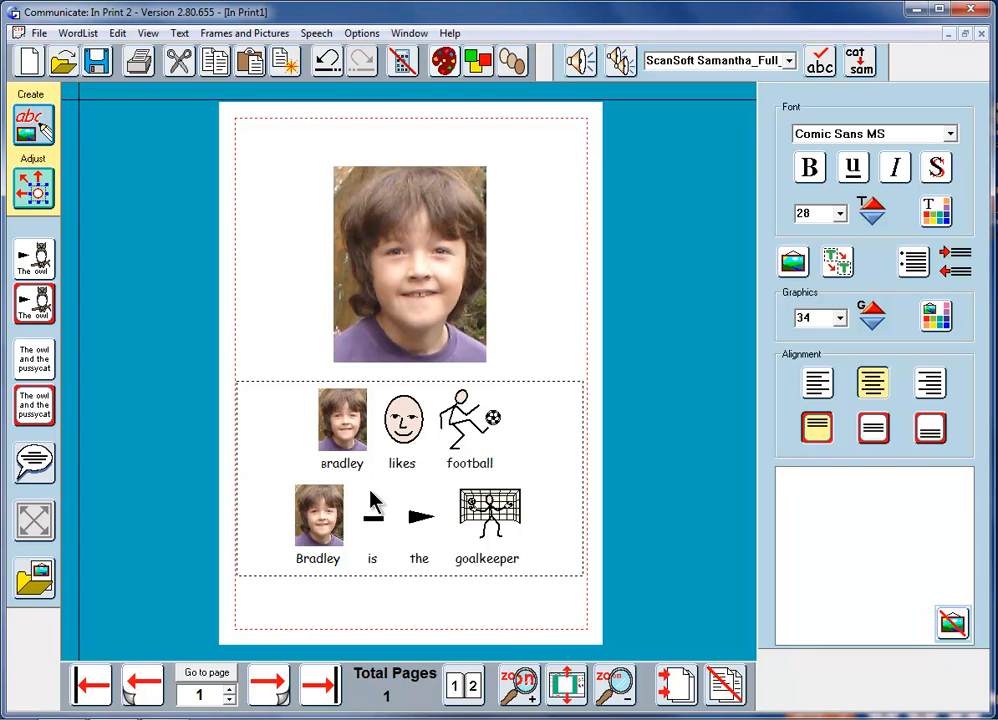
Show the Pictures photo panel beside the page, then return to the sentences
click(540, 558)
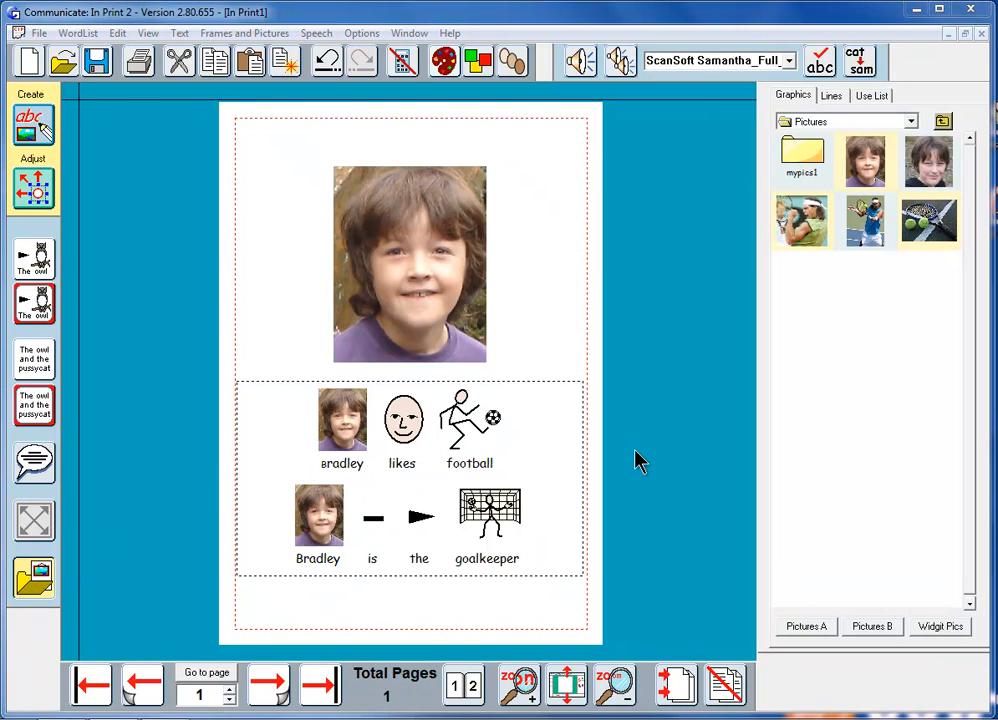
mouse_move(460, 490)
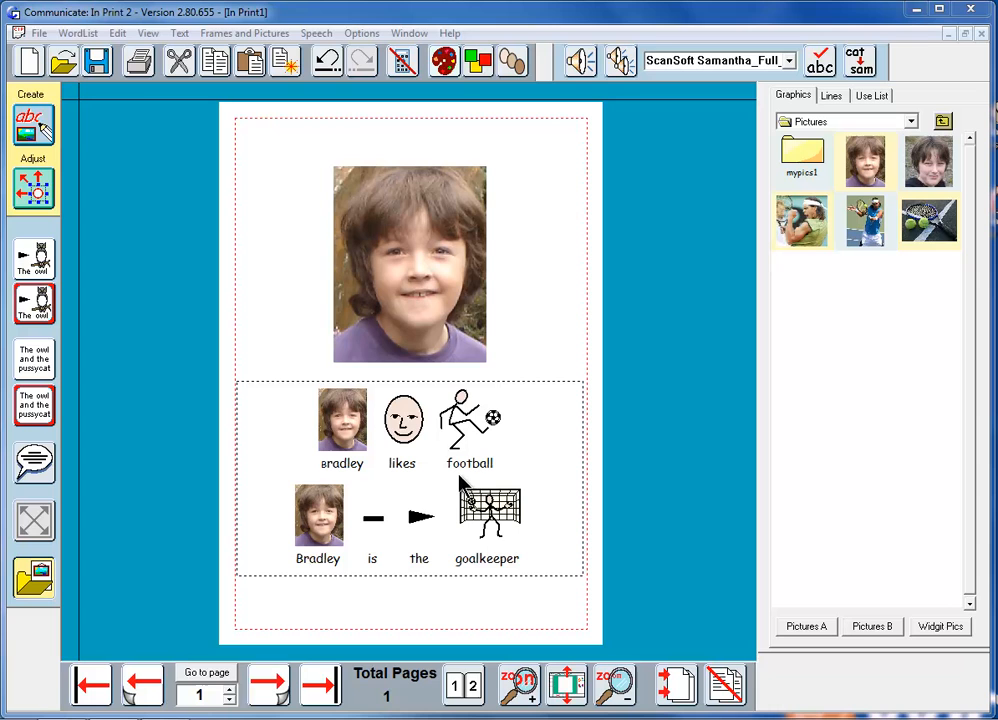
click(541, 558)
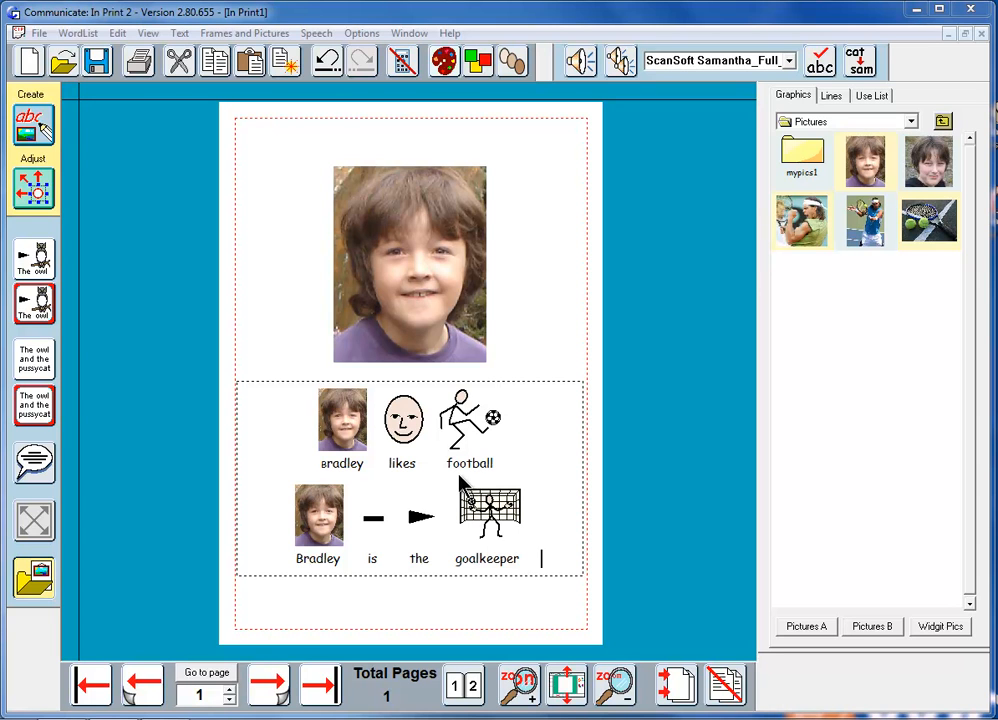